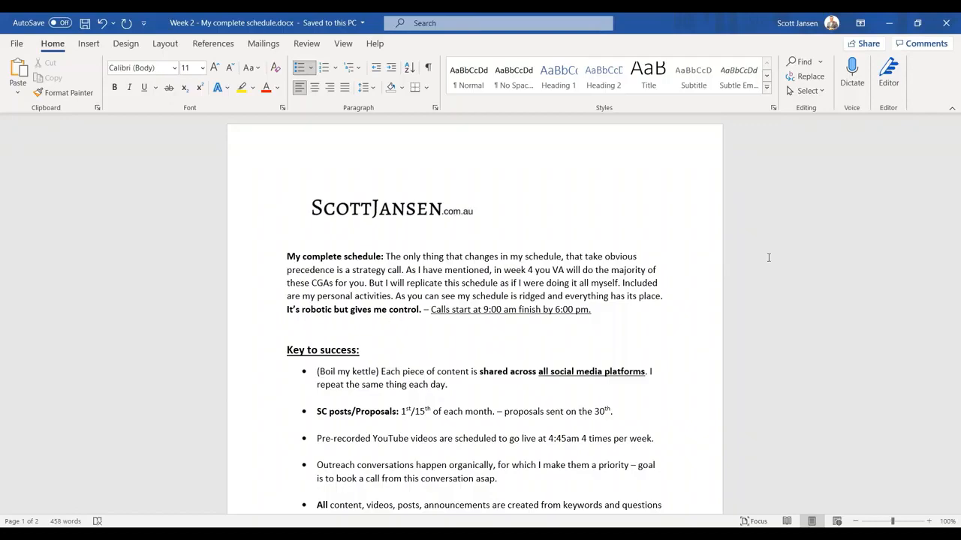
Scroll down from the Key to success bullets into the hourly daily schedule
scroll("down", 3)
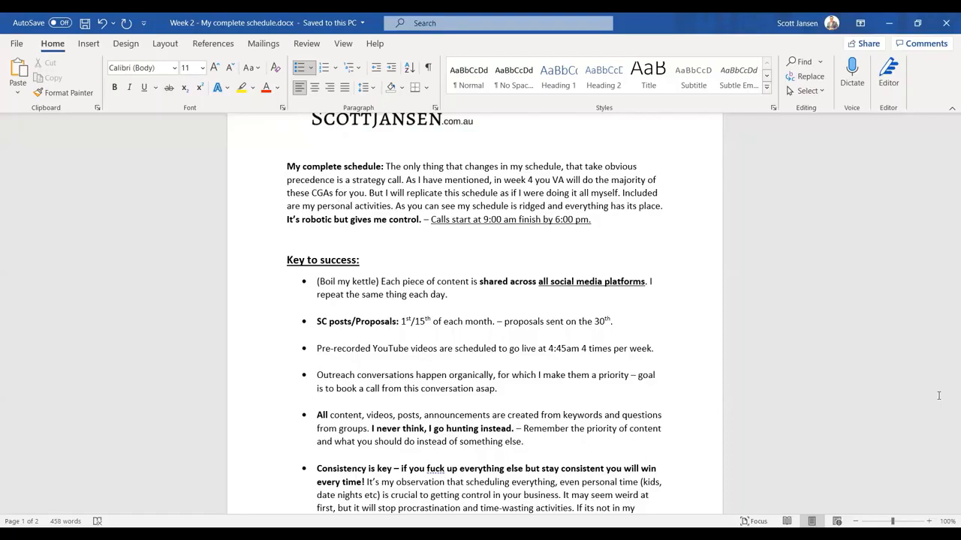
scroll("down", 3)
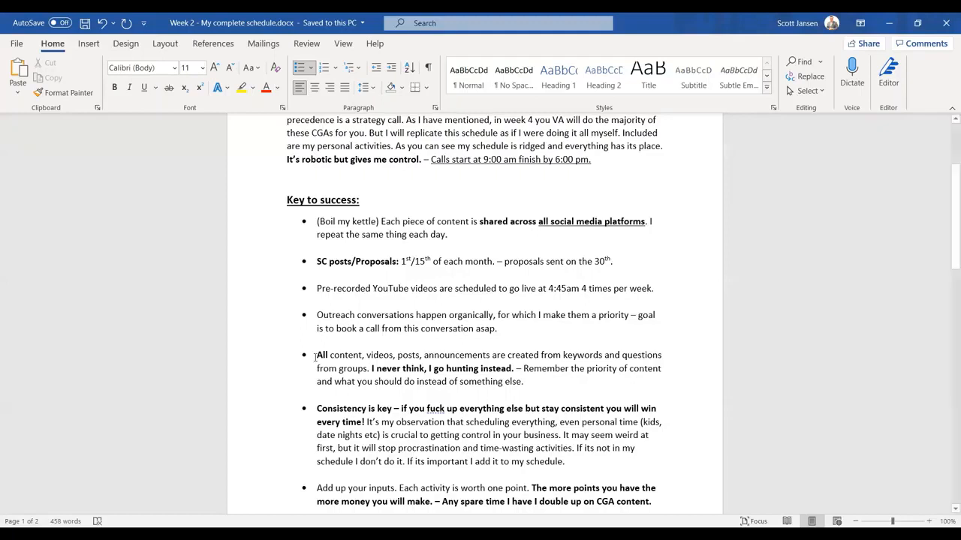
scroll("down", 3)
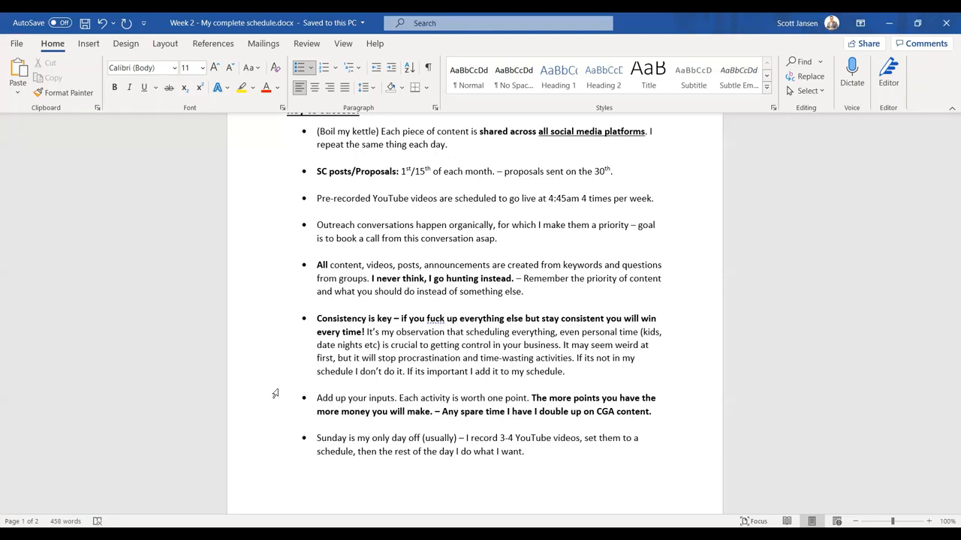
scroll("up", 3)
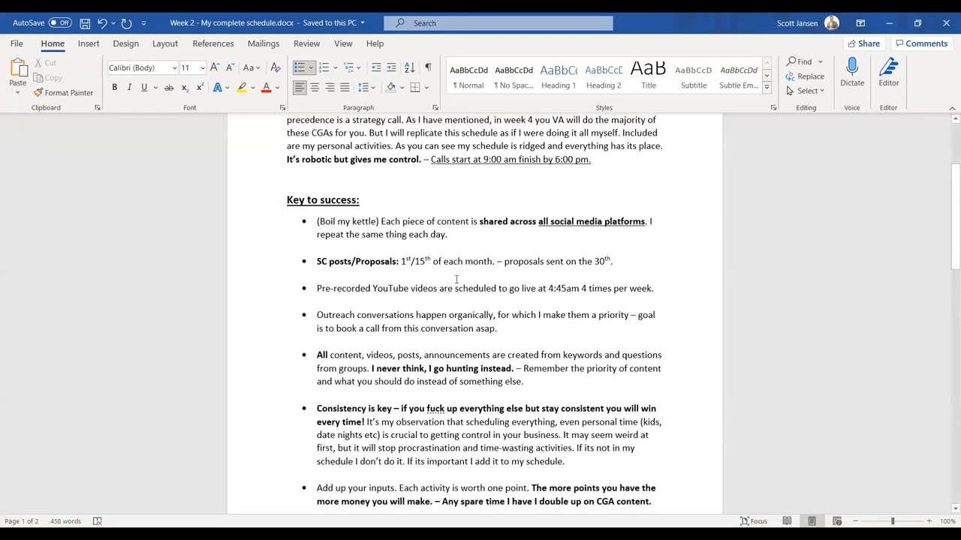
scroll("down", 3)
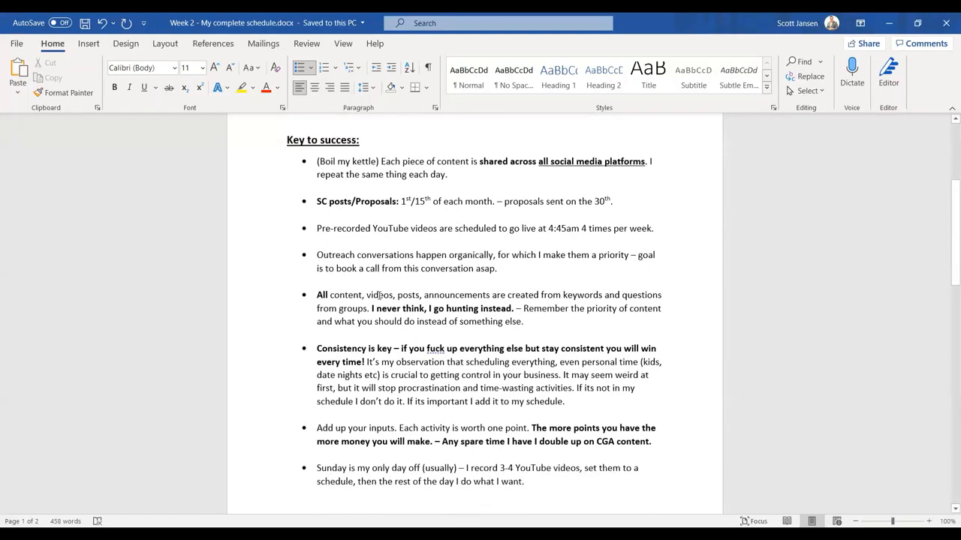
scroll("down", 3)
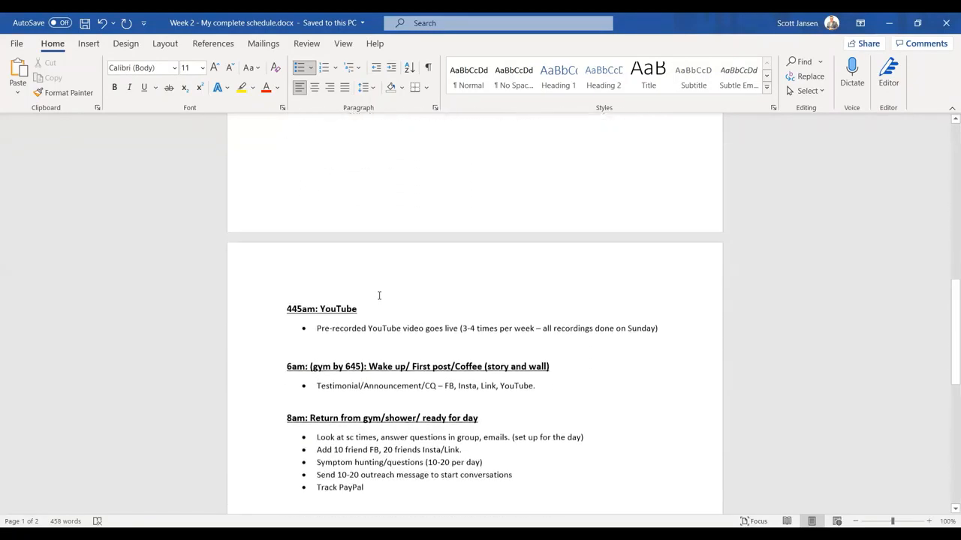
scroll("down", 3)
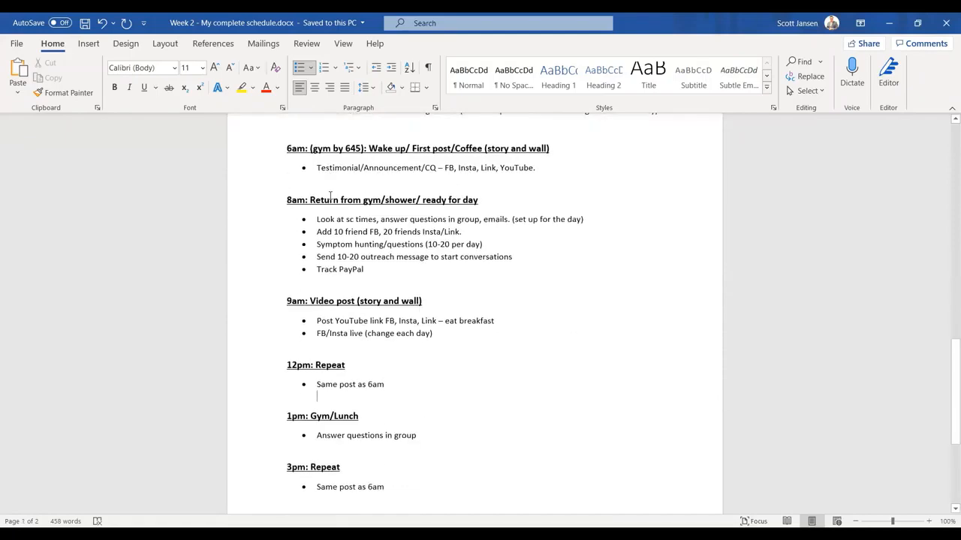
scroll("up", 3)
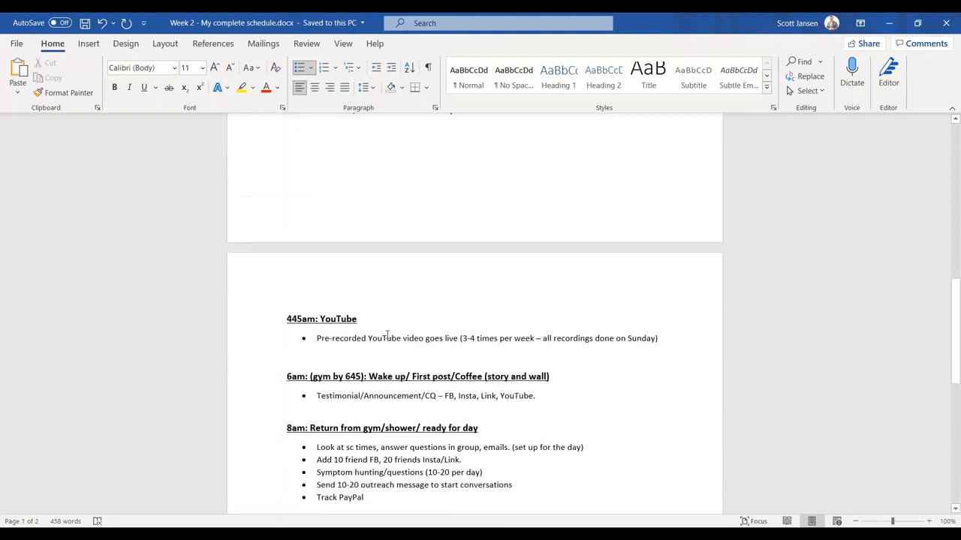
scroll("down", 3)
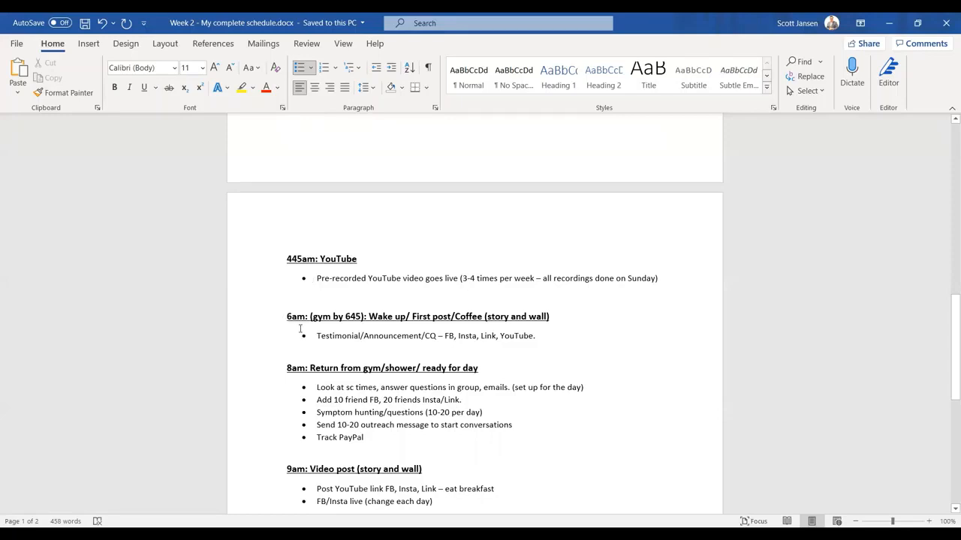
mouse_move(335, 318)
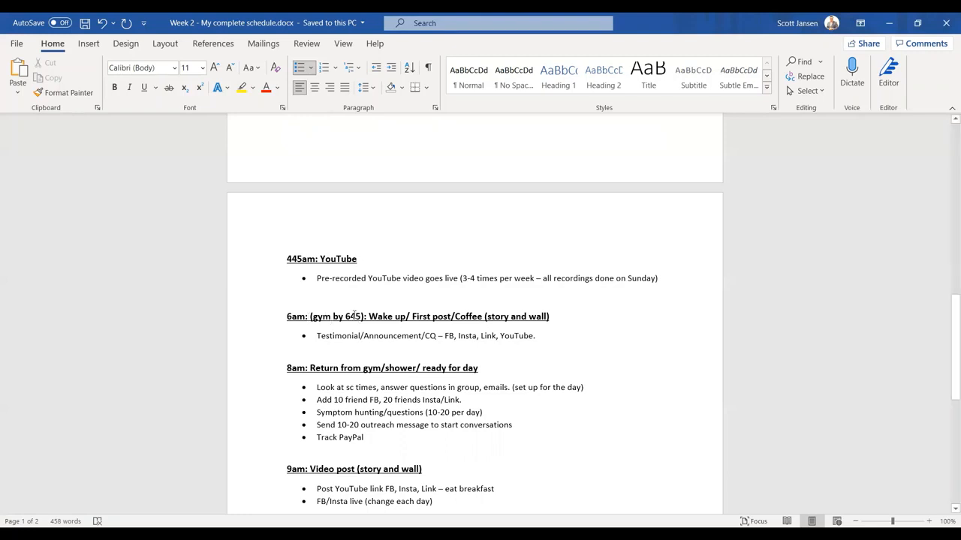
mouse_move(351, 313)
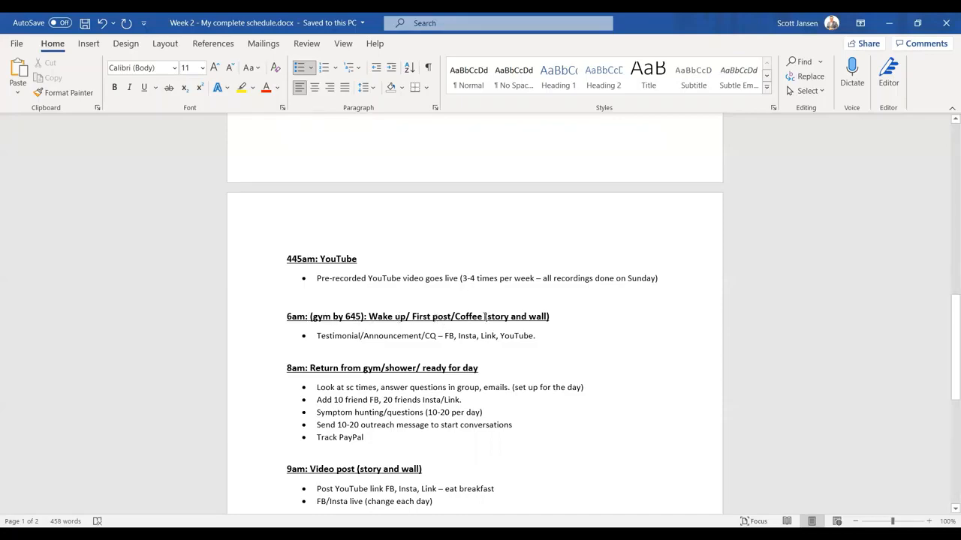
scroll("up", 3)
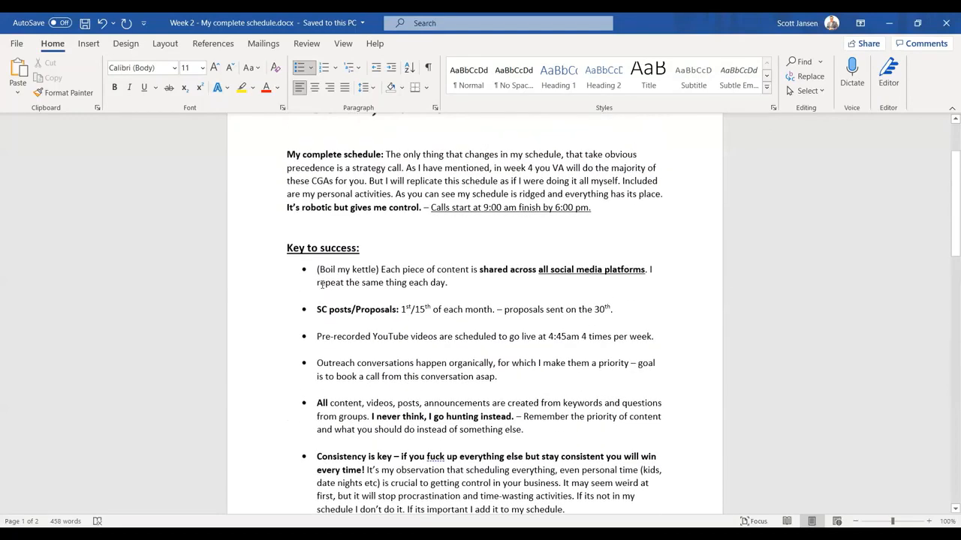
scroll("down", 3)
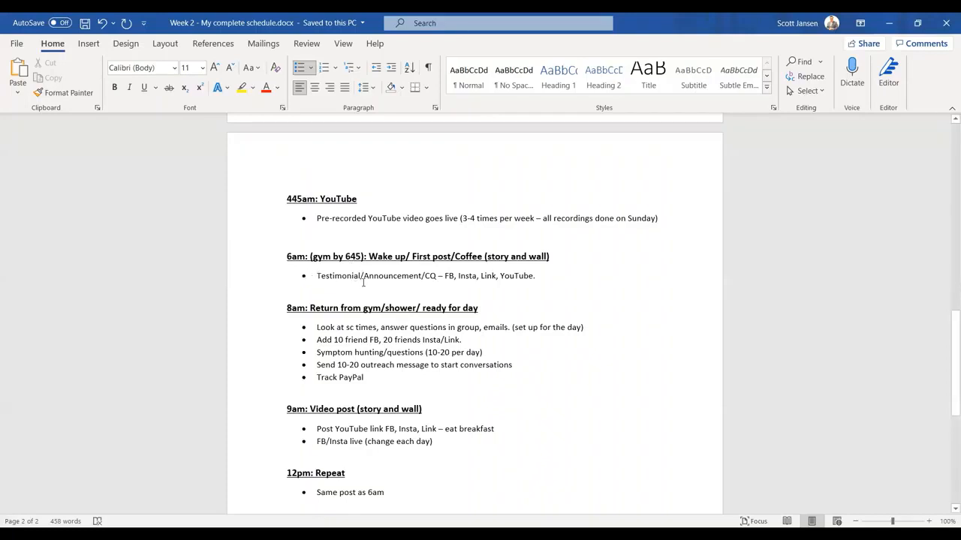
mouse_move(435, 275)
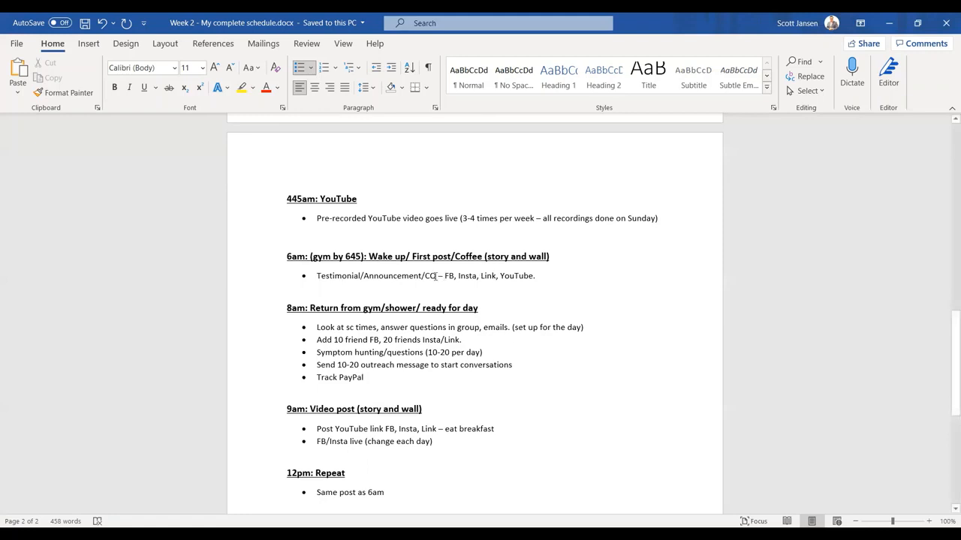
scroll("down", 3)
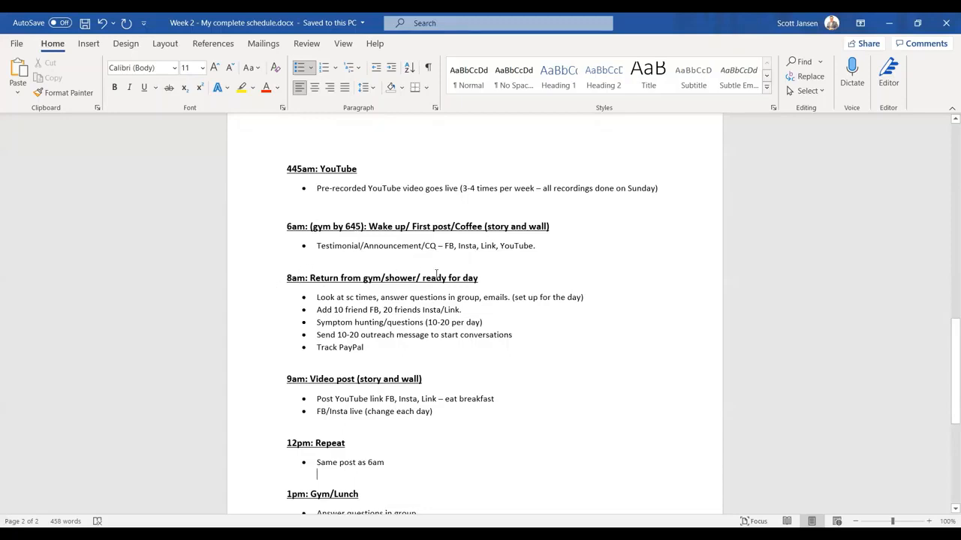
mouse_move(246, 293)
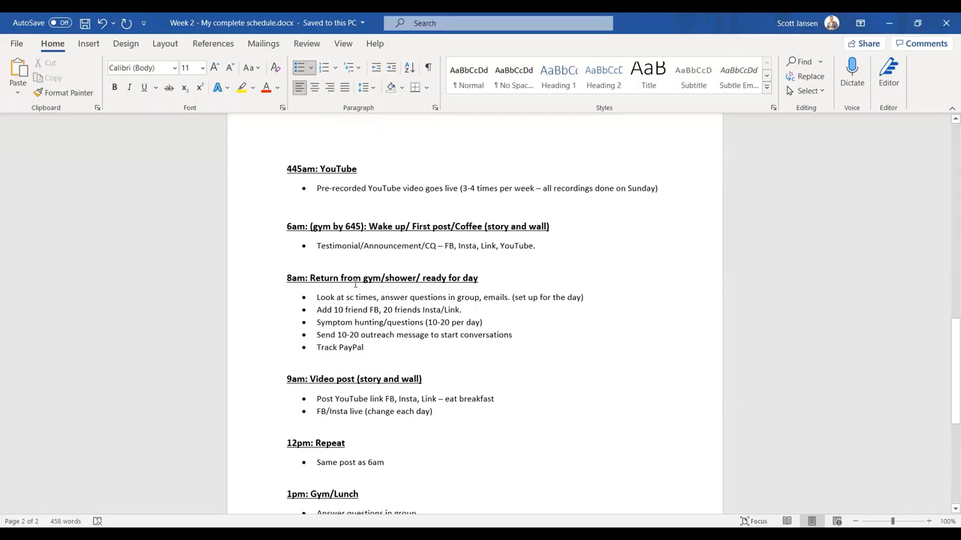
mouse_move(319, 298)
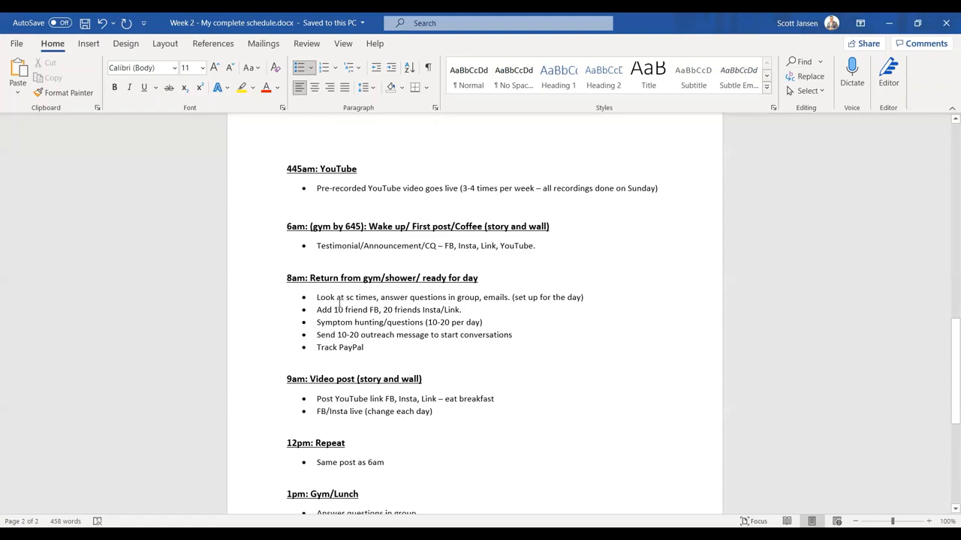
Scroll through the mid-day schedule entries, clicking into the text along the way
left_click(316, 473)
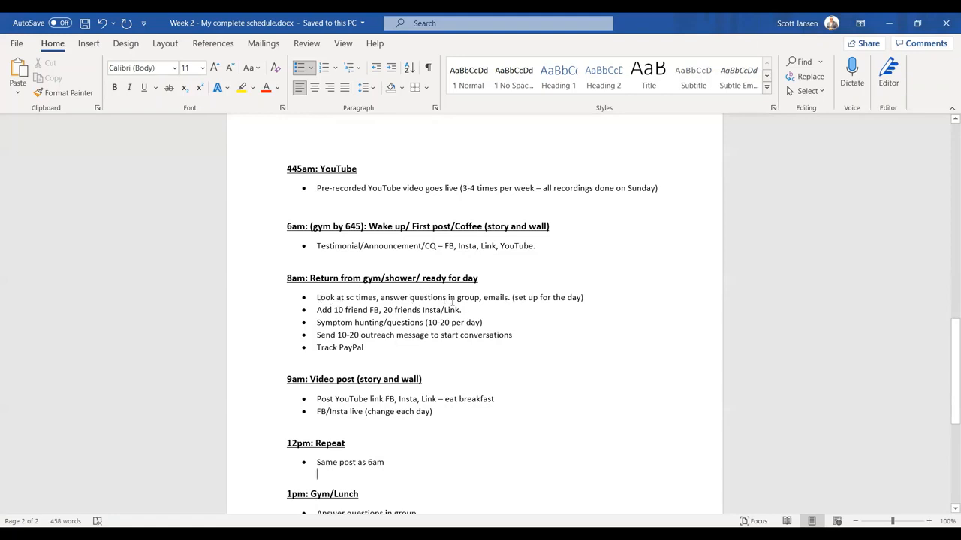
mouse_move(538, 291)
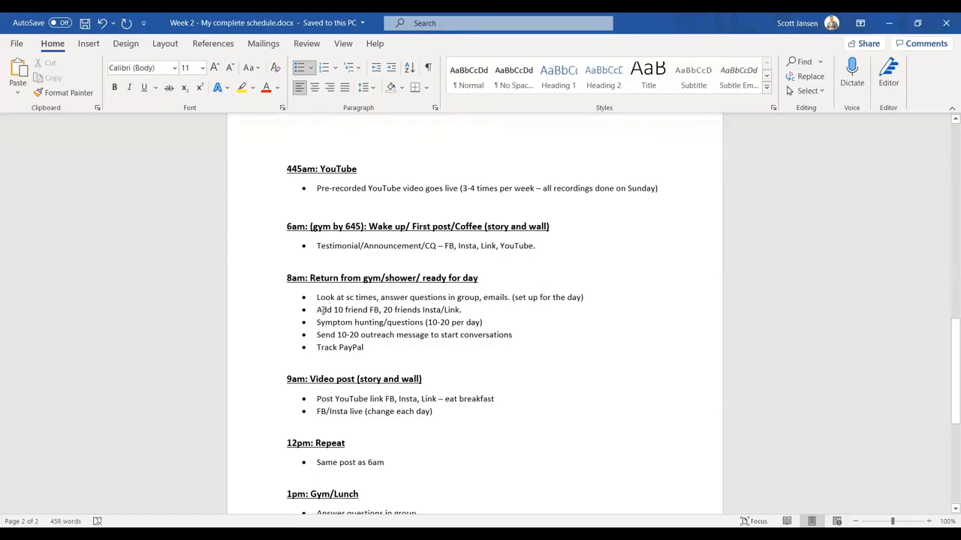
mouse_move(273, 332)
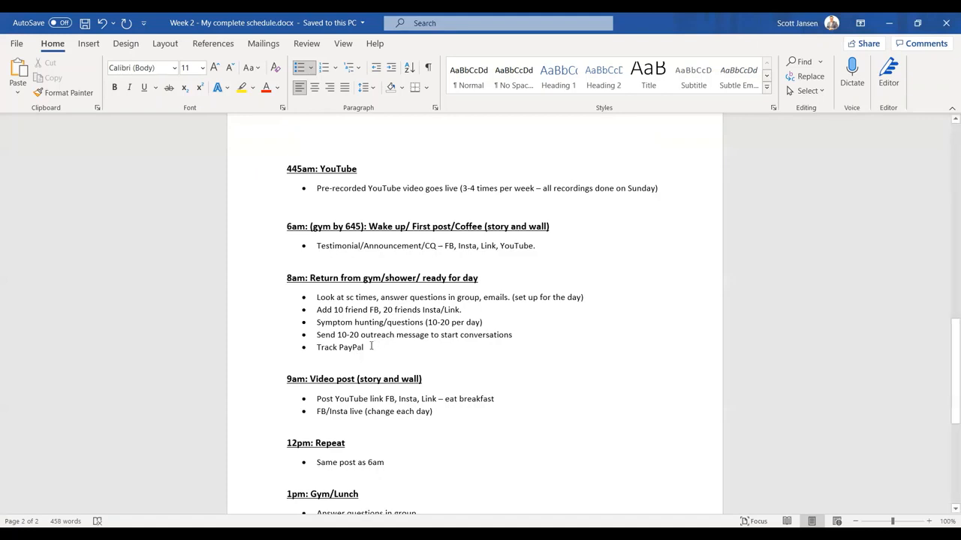
scroll("down", 3)
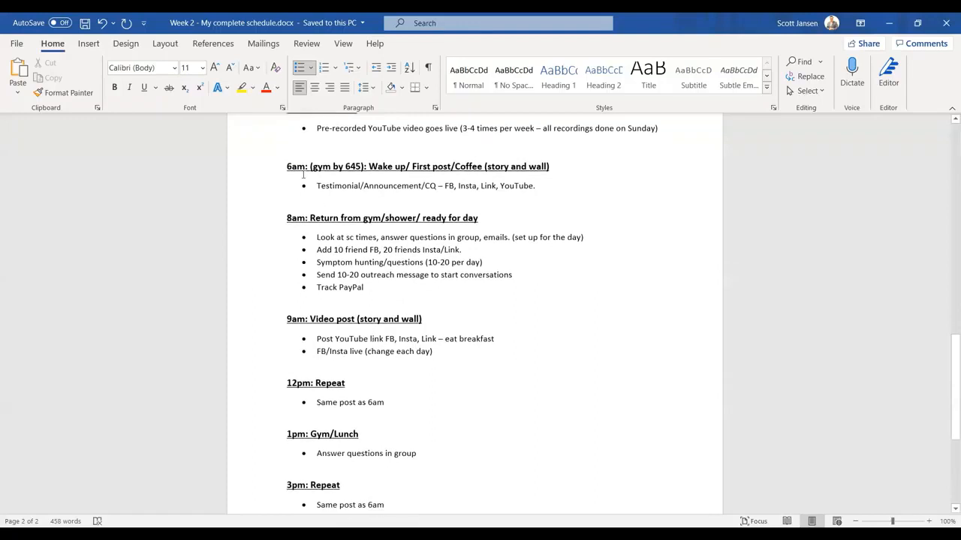
scroll("down", 3)
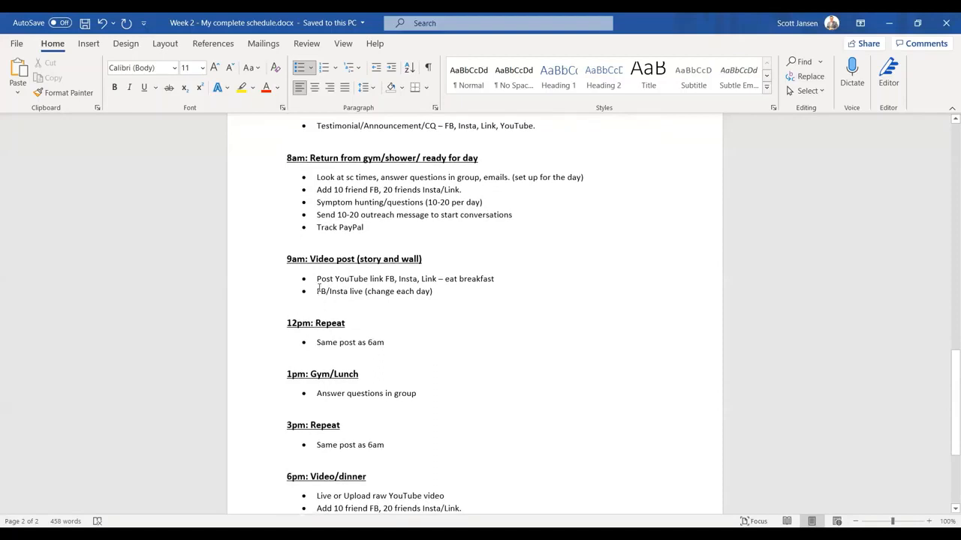
scroll("up", 3)
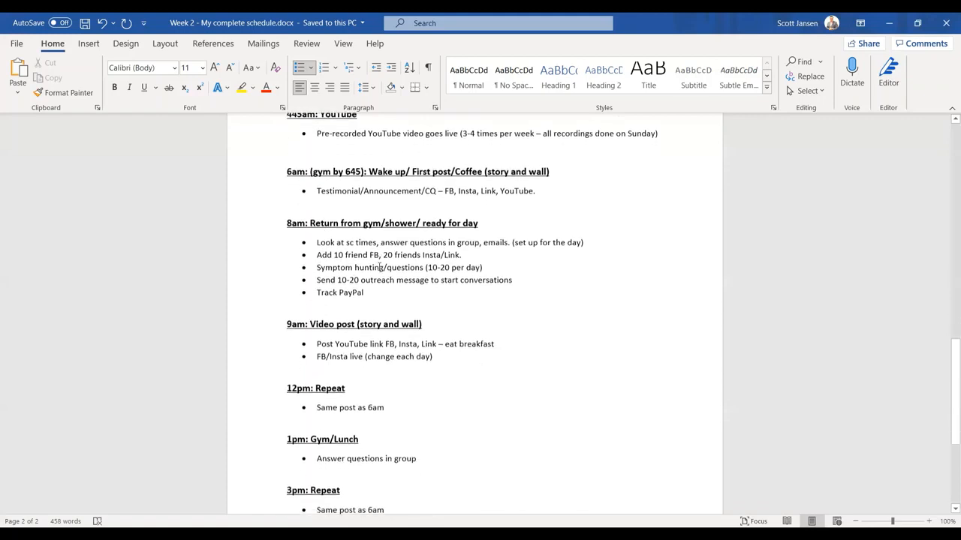
scroll("down", 3)
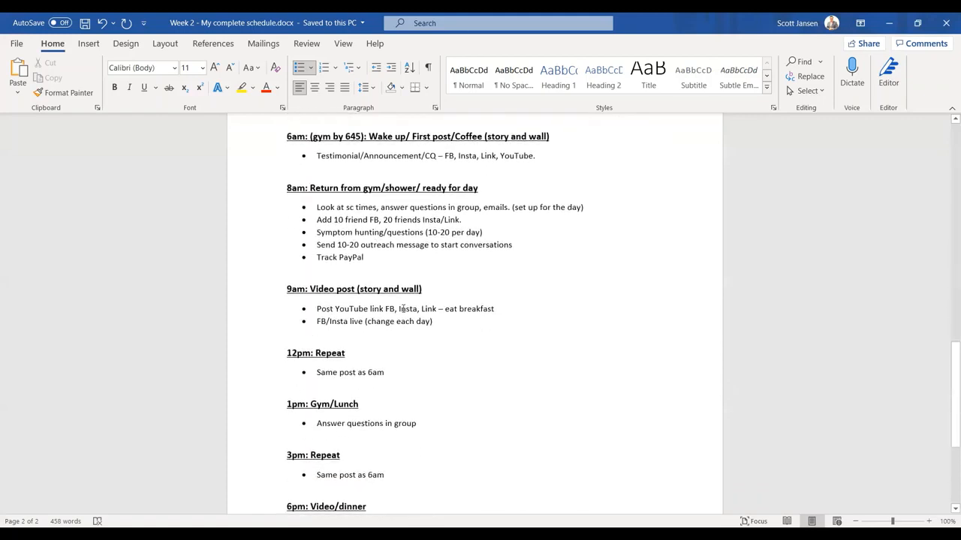
mouse_move(493, 299)
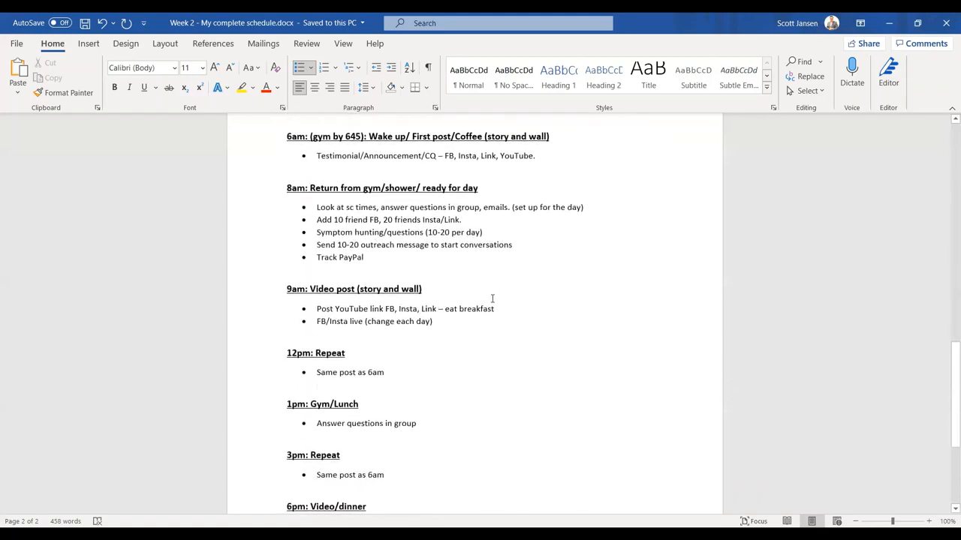
left_click(317, 384)
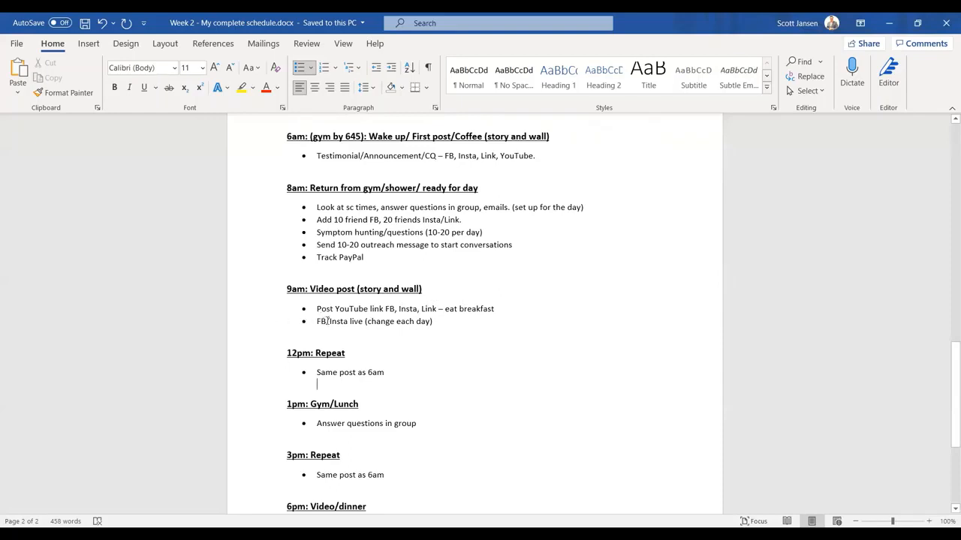
mouse_move(387, 331)
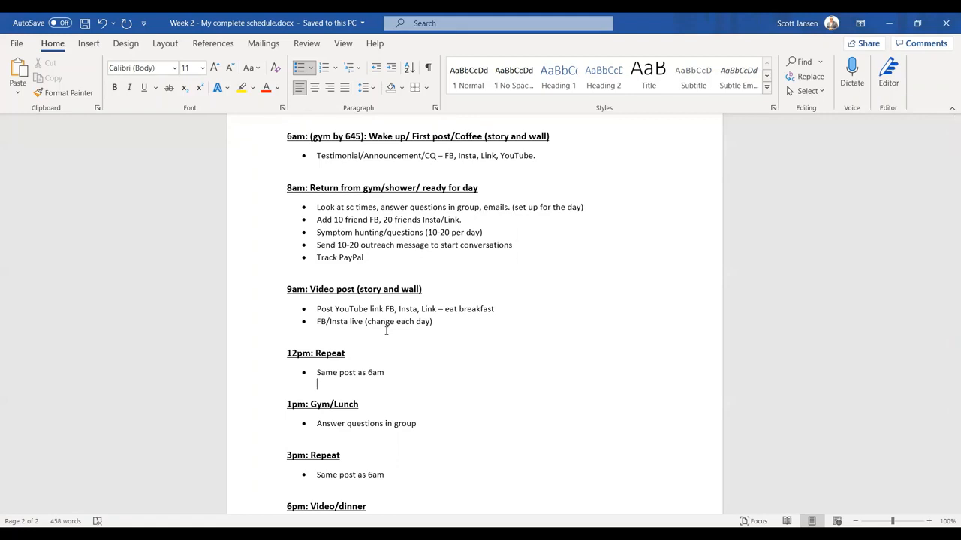
scroll("up", 3)
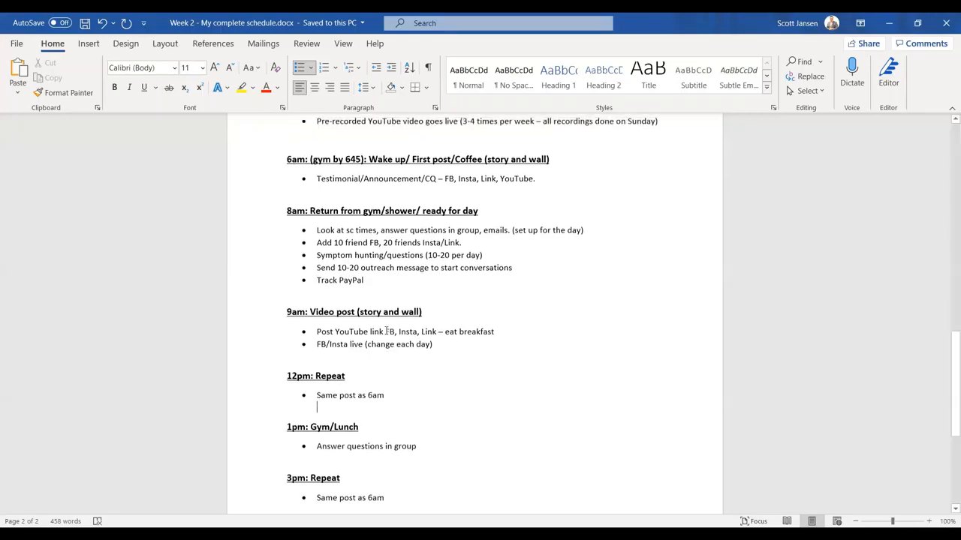
scroll("up", 3)
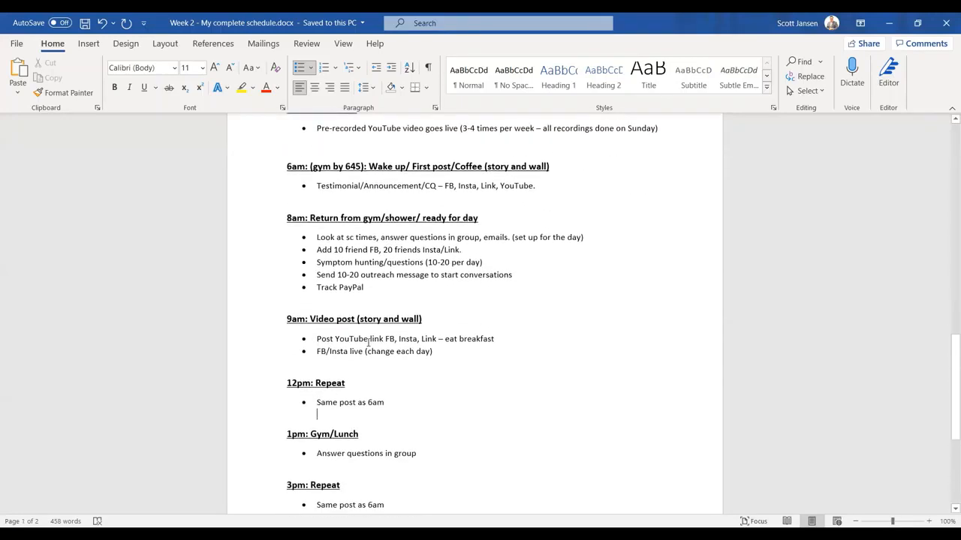
scroll("down", 3)
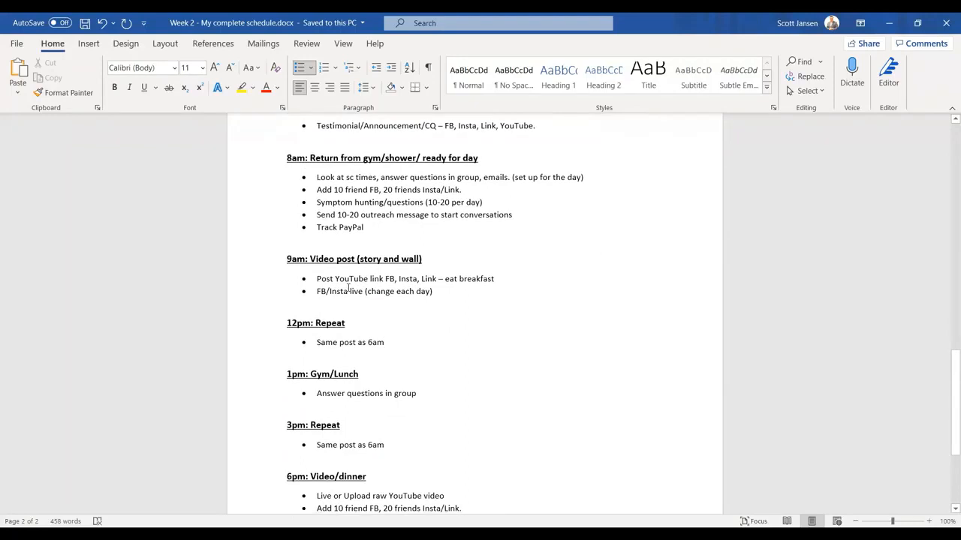
mouse_move(273, 269)
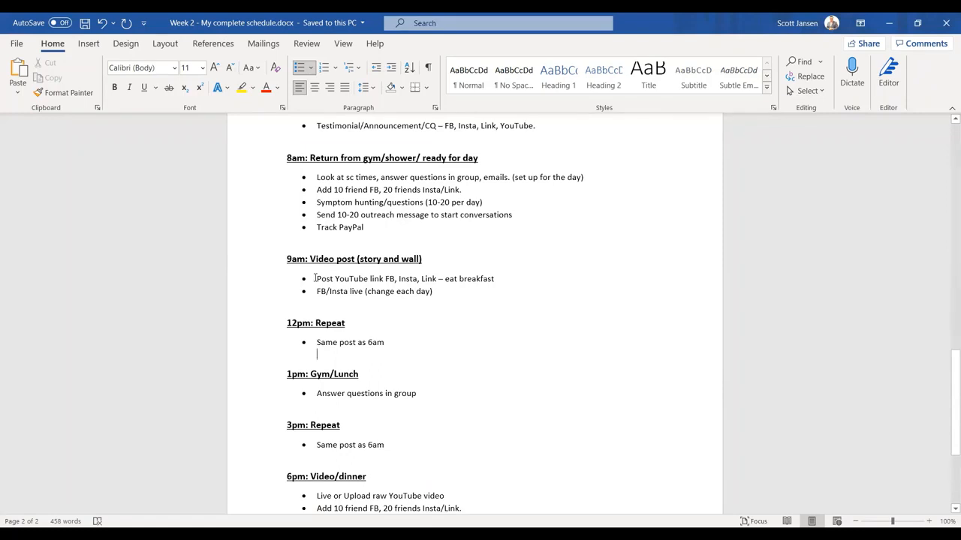
mouse_move(479, 283)
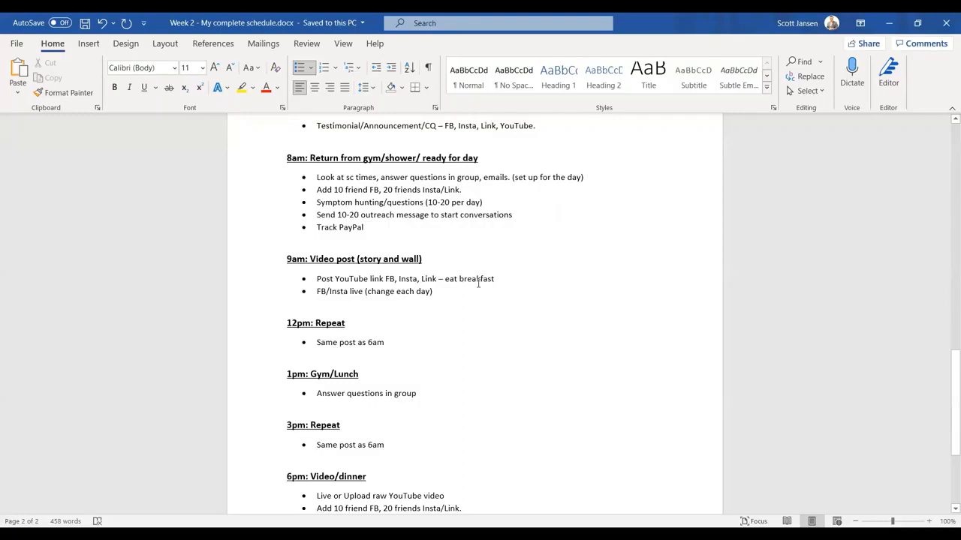
mouse_move(324, 406)
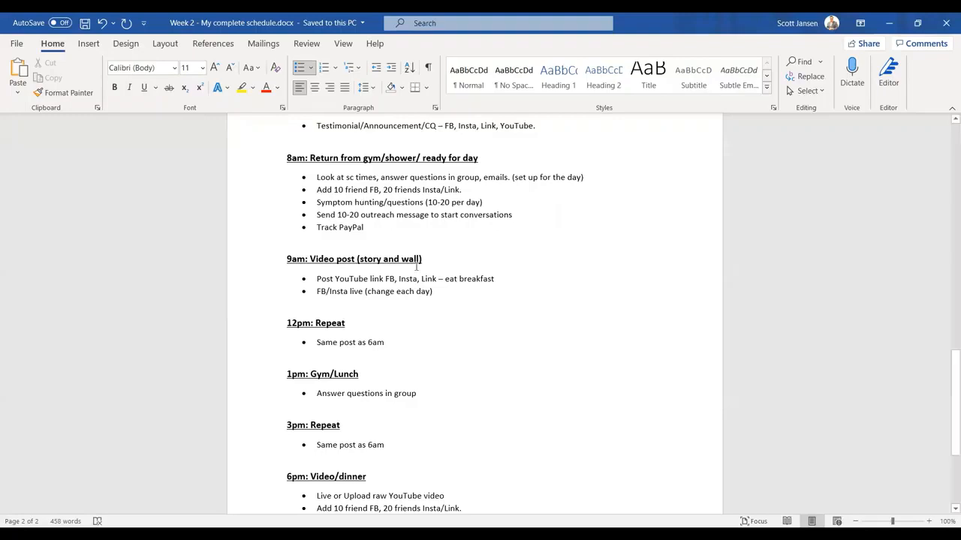
Scroll further down the schedule toward the evening entries on page 2
scroll("down", 3)
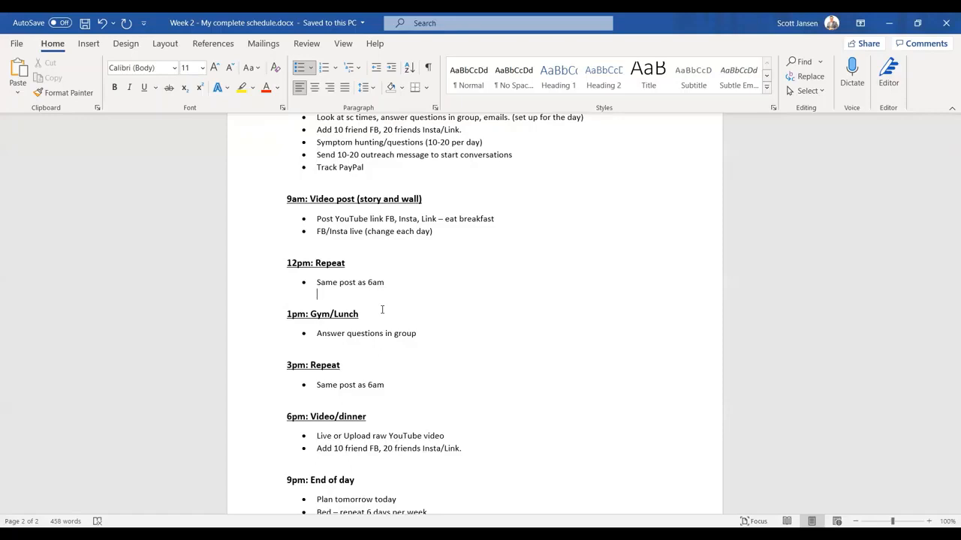
scroll("down", 3)
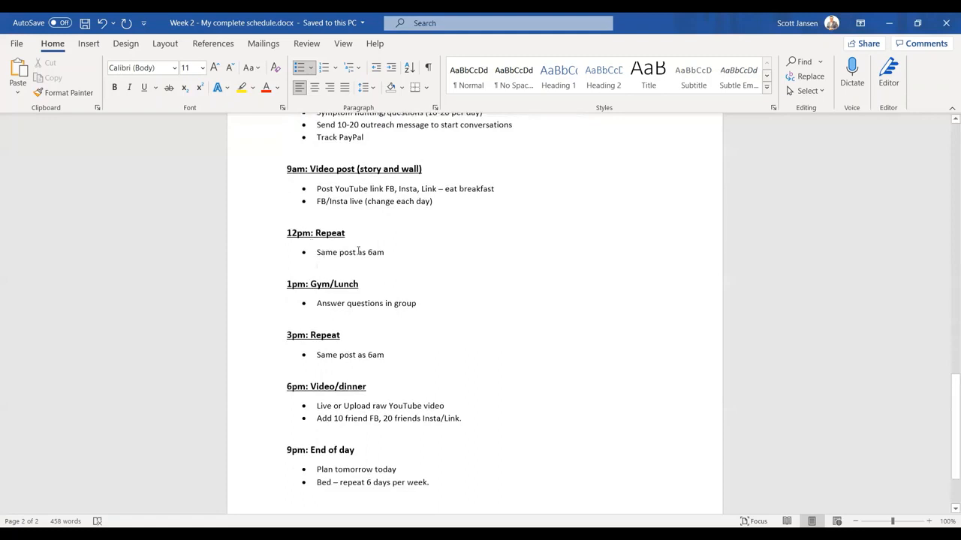
scroll("up", 3)
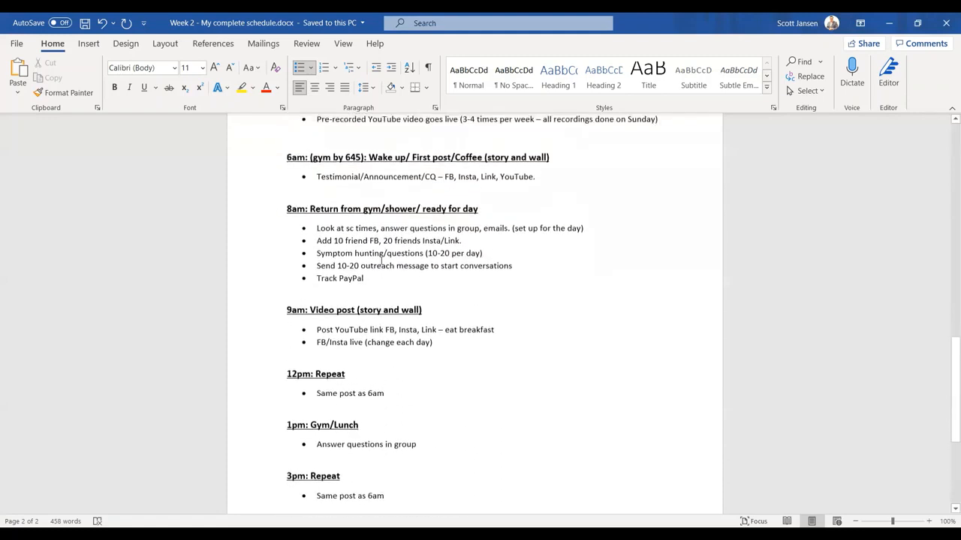
scroll("up", 3)
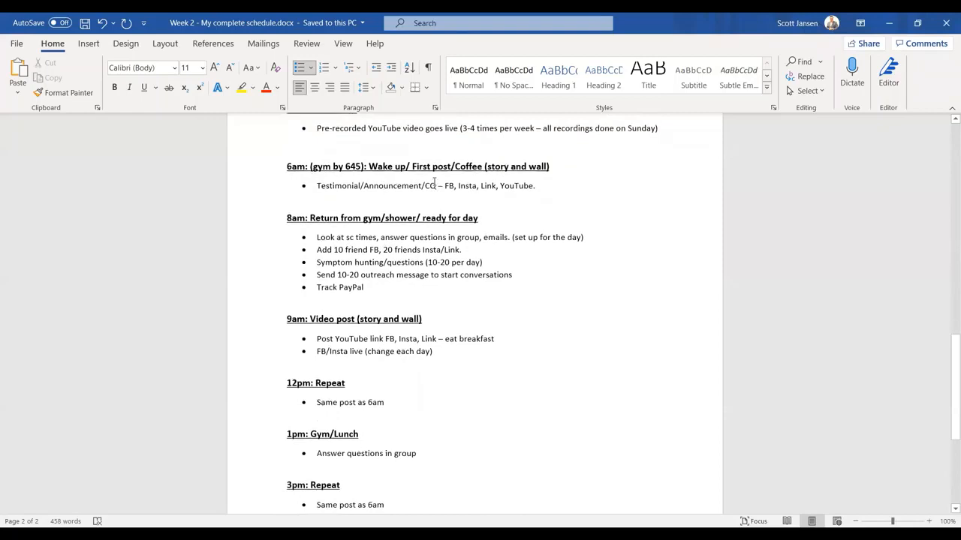
mouse_move(351, 365)
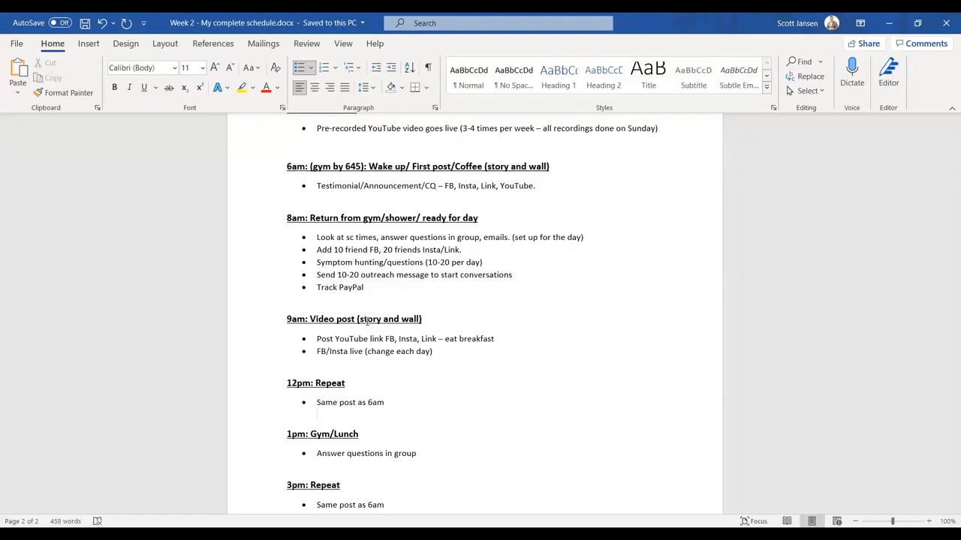
scroll("down", 3)
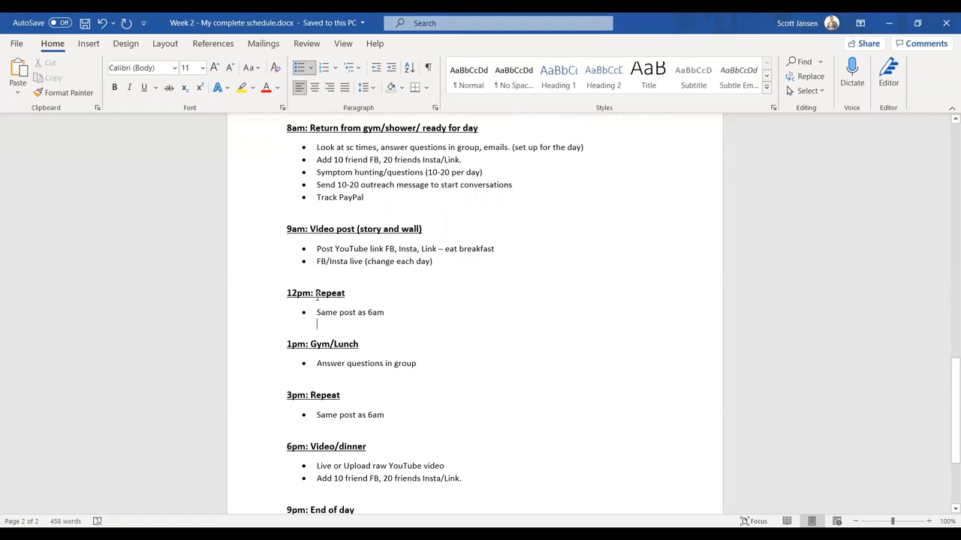
scroll("down", 3)
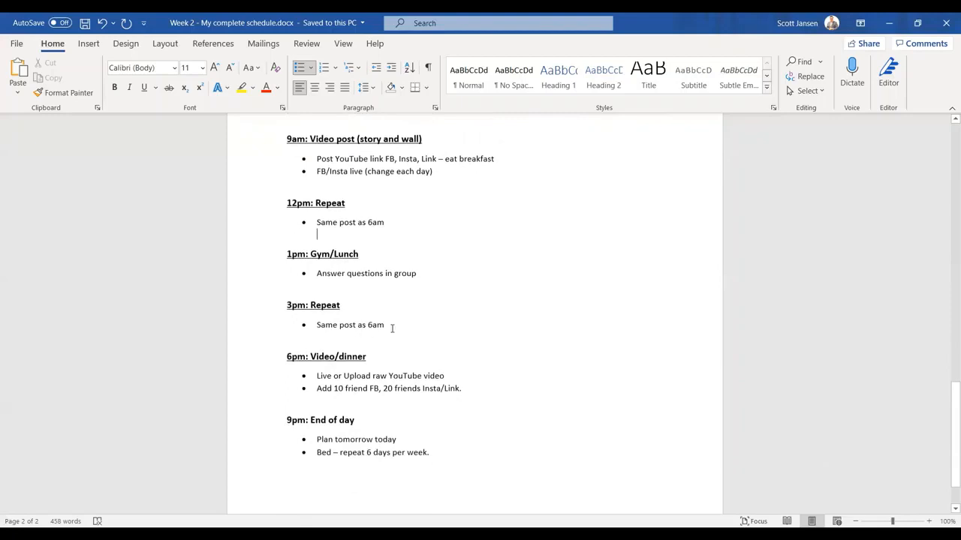
scroll("up", 3)
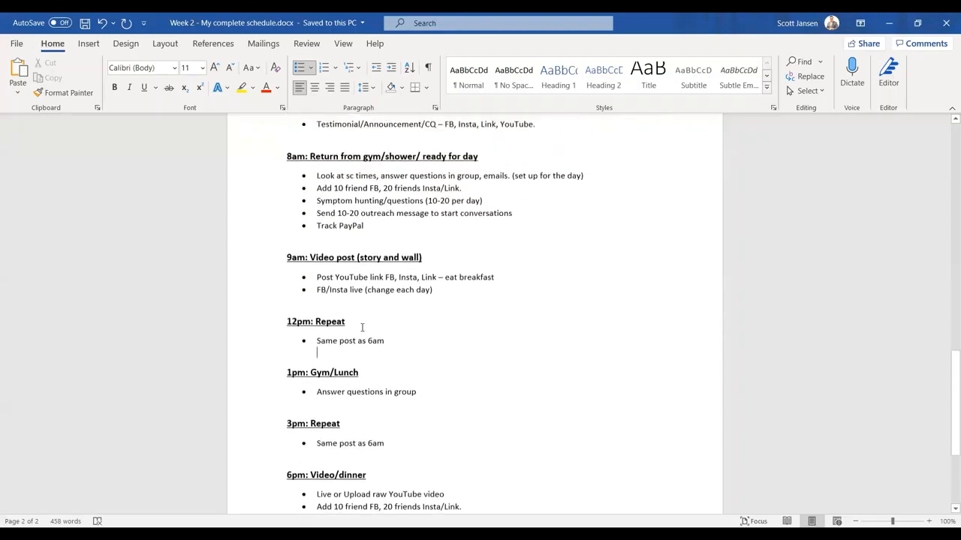
scroll("up", 3)
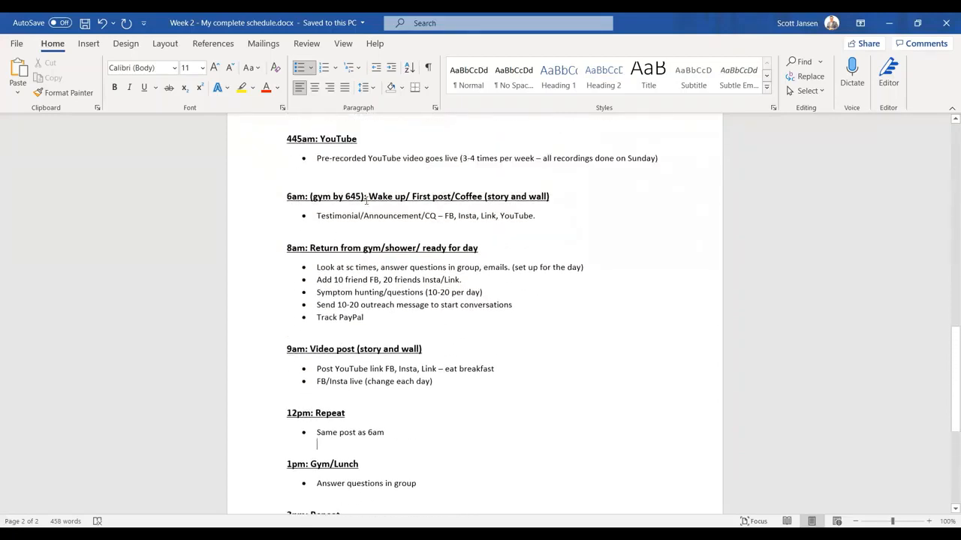
scroll("down", 3)
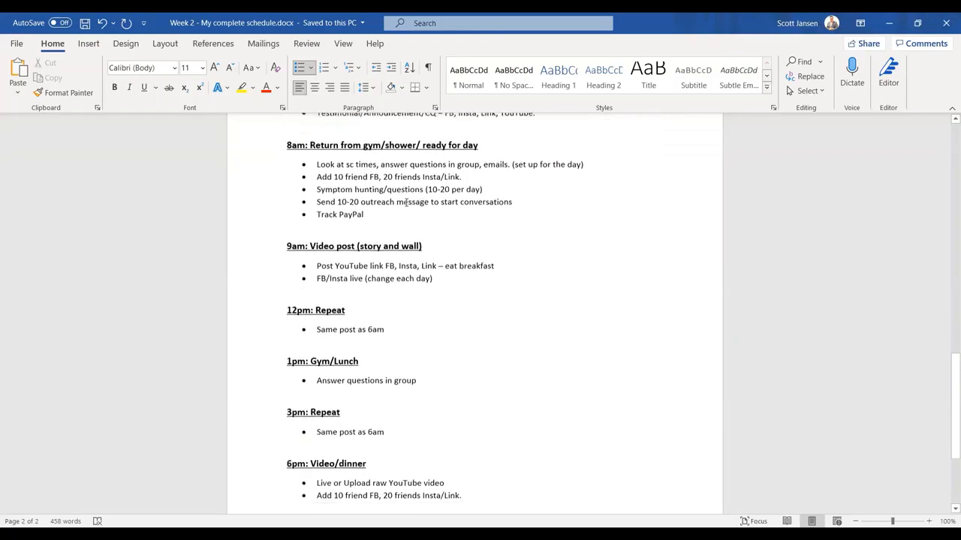
scroll("down", 3)
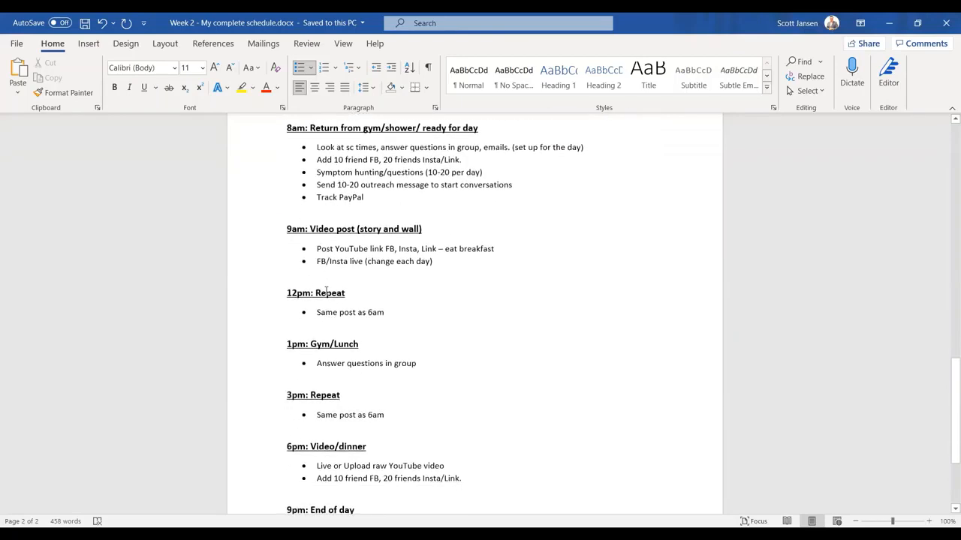
scroll("down", 3)
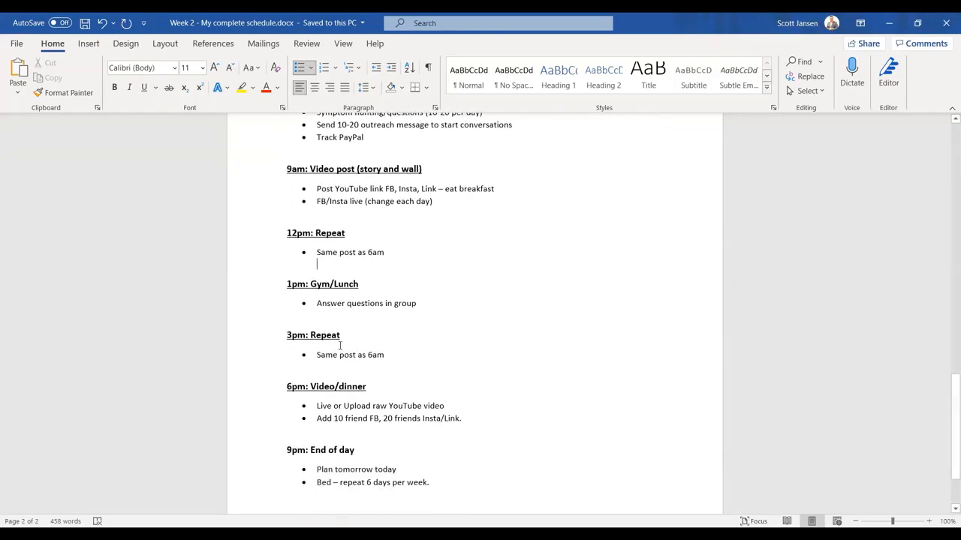
mouse_move(346, 346)
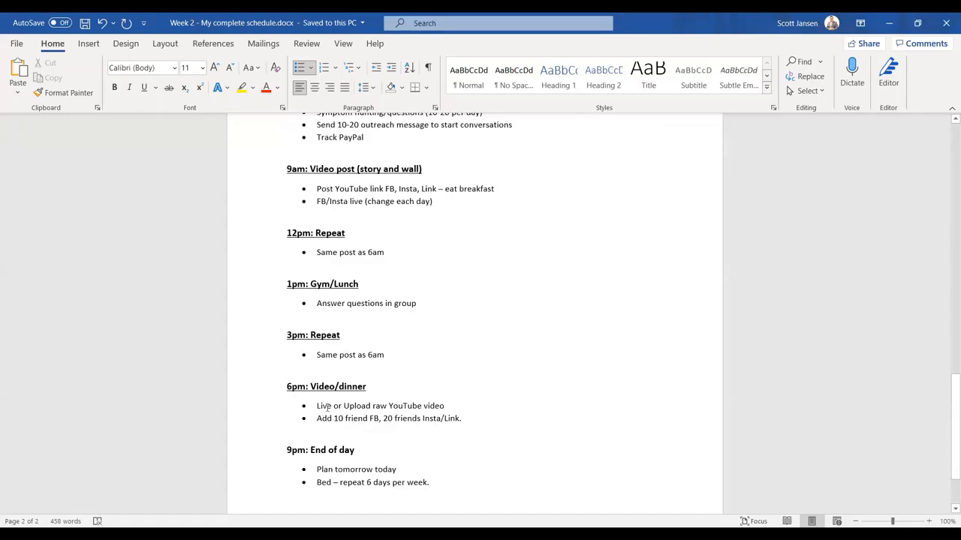
left_click(317, 262)
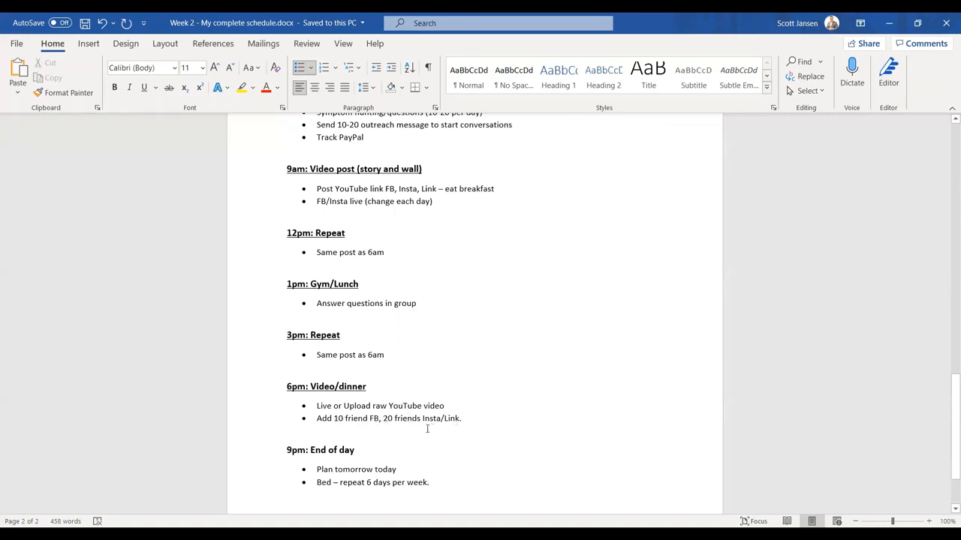
mouse_move(389, 415)
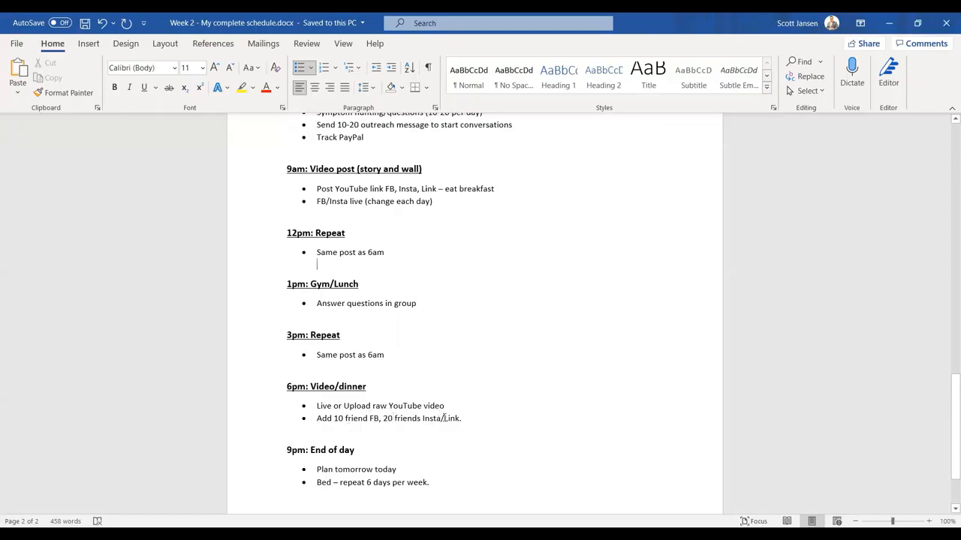
Reach the bottom of page 2 showing the 6pm Video/dinner and 9pm End of day entries
scroll("down", 3)
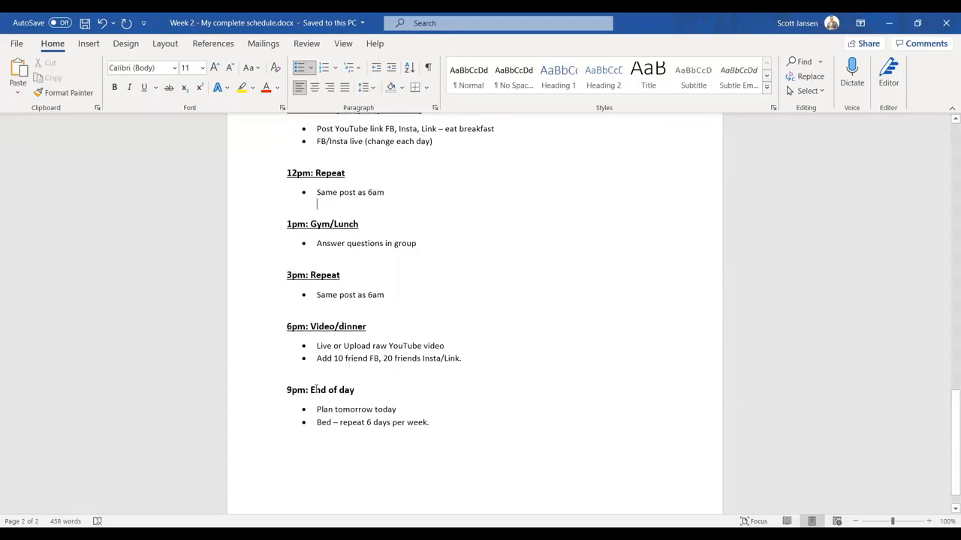
scroll("up", 3)
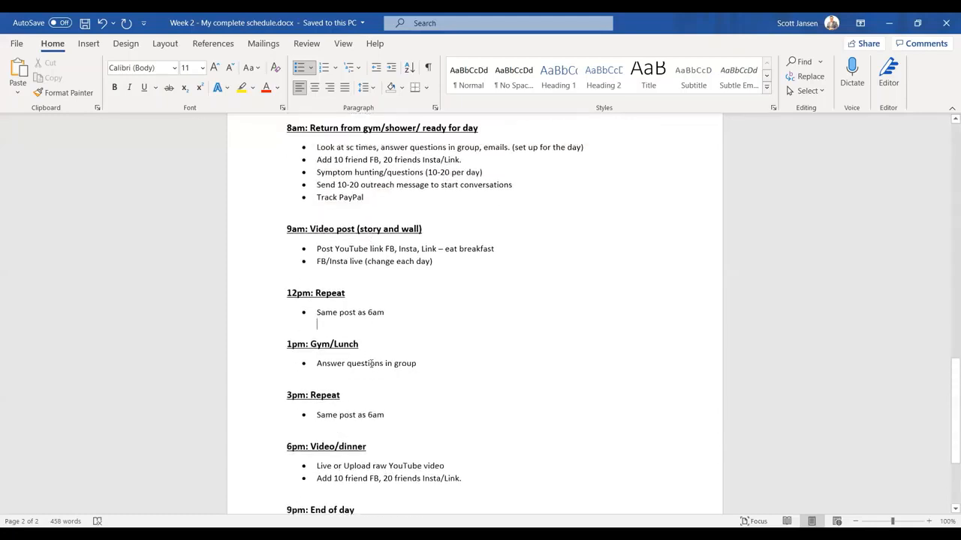
scroll("down", 3)
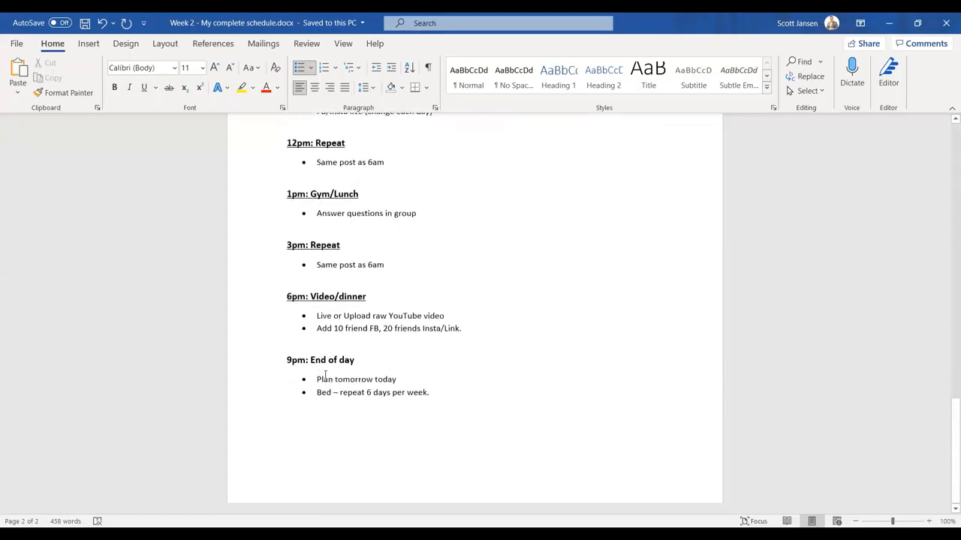
mouse_move(340, 383)
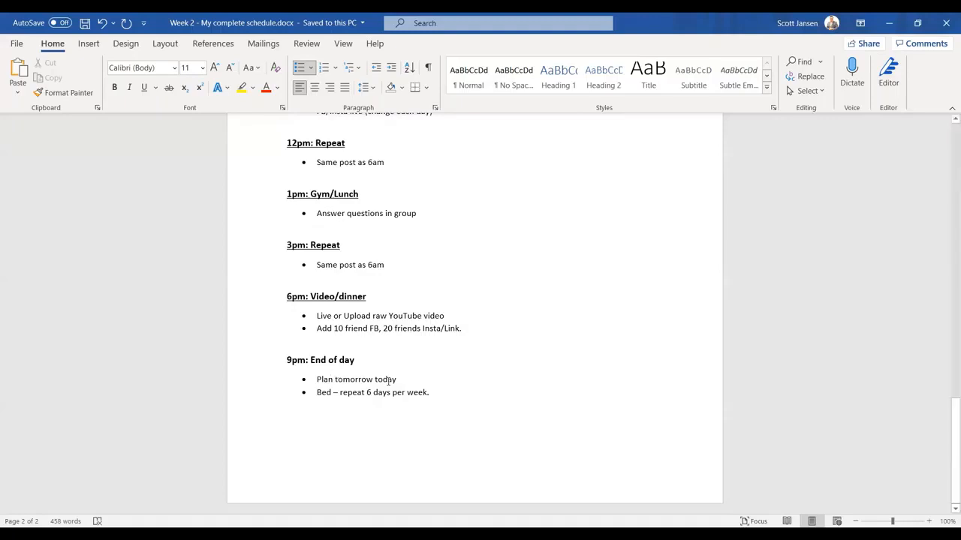
left_click(316, 174)
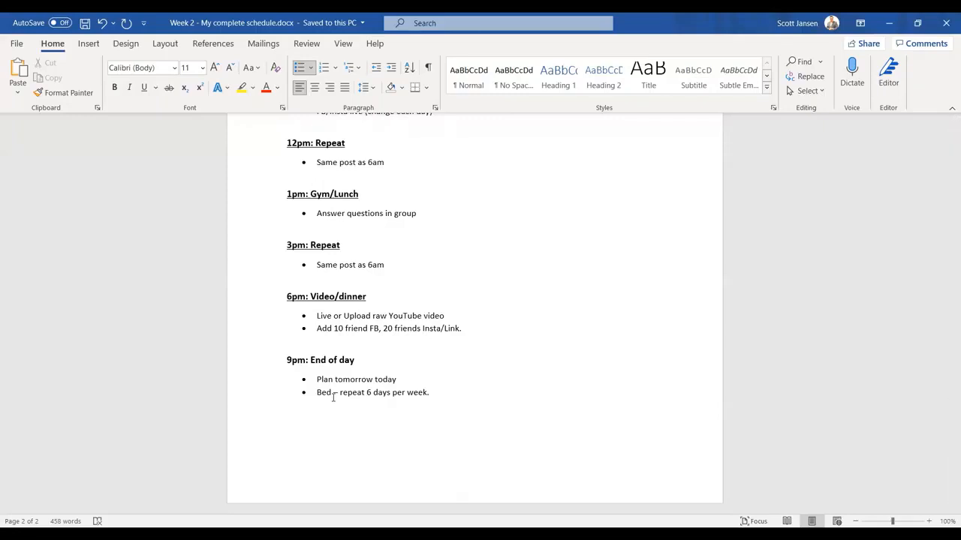
left_click(317, 174)
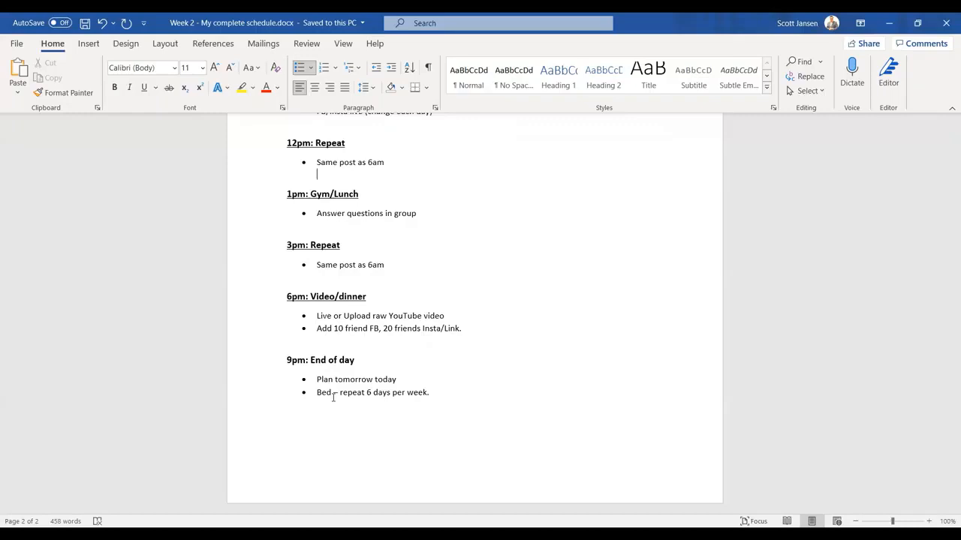
scroll("up", 3)
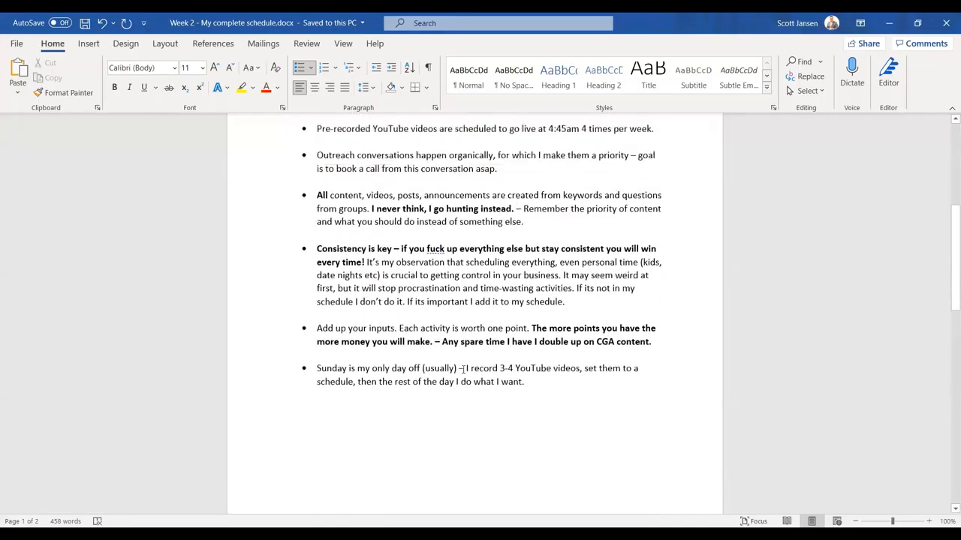
Scroll up to the later Key to success bullets, then down to the page break before 445am: YouTube
scroll("up", 3)
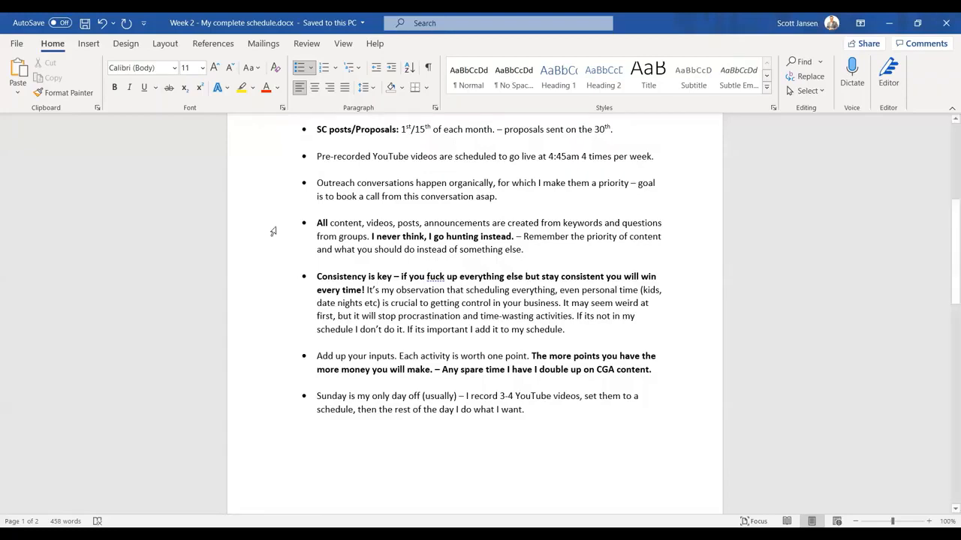
scroll("up", 3)
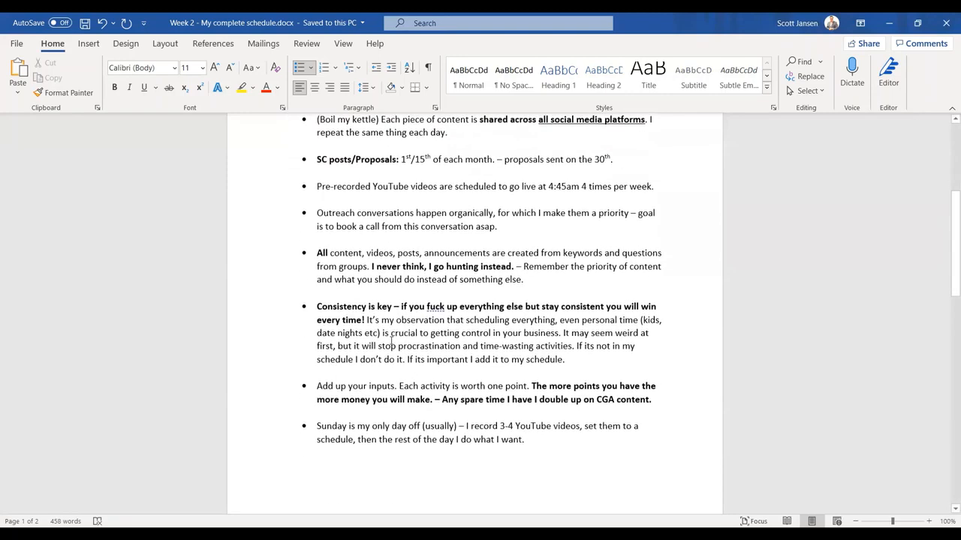
scroll("down", 3)
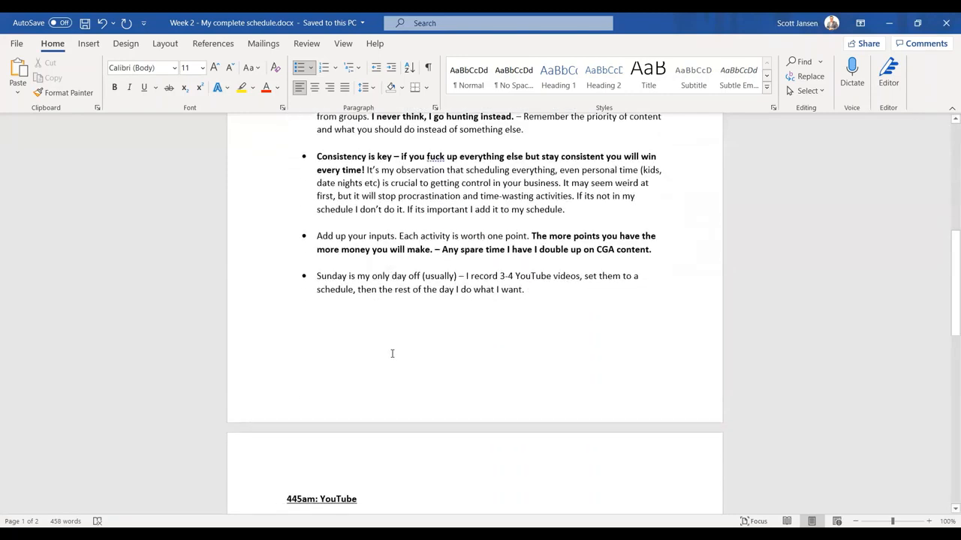
Scroll through page 2's schedule and back up to 445am: YouTube through 12pm: Repeat
scroll("down", 3)
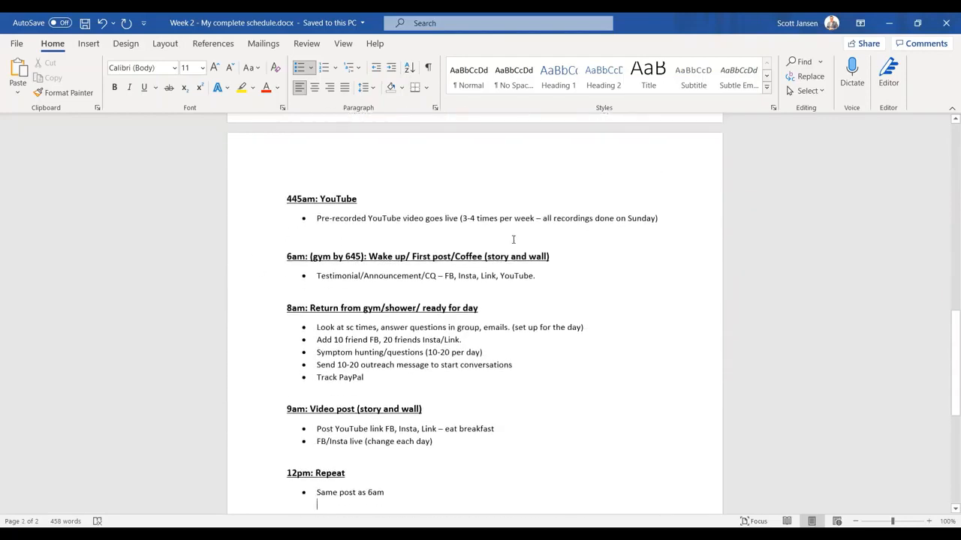
scroll("down", 3)
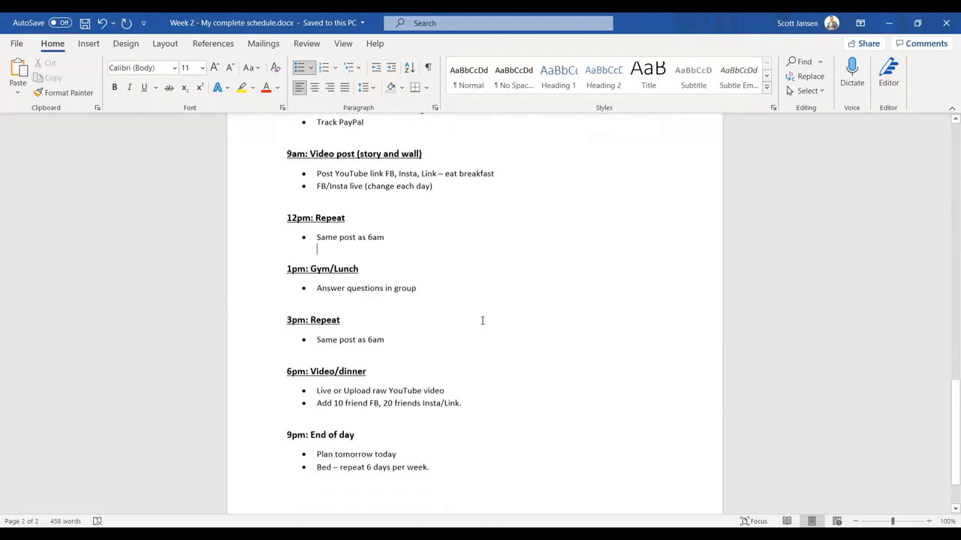
scroll("up", 3)
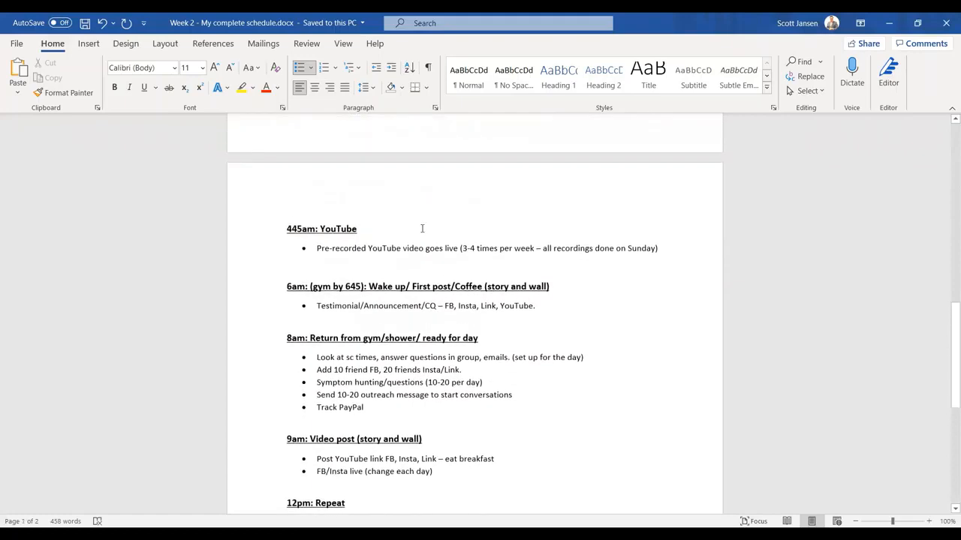
scroll("down", 3)
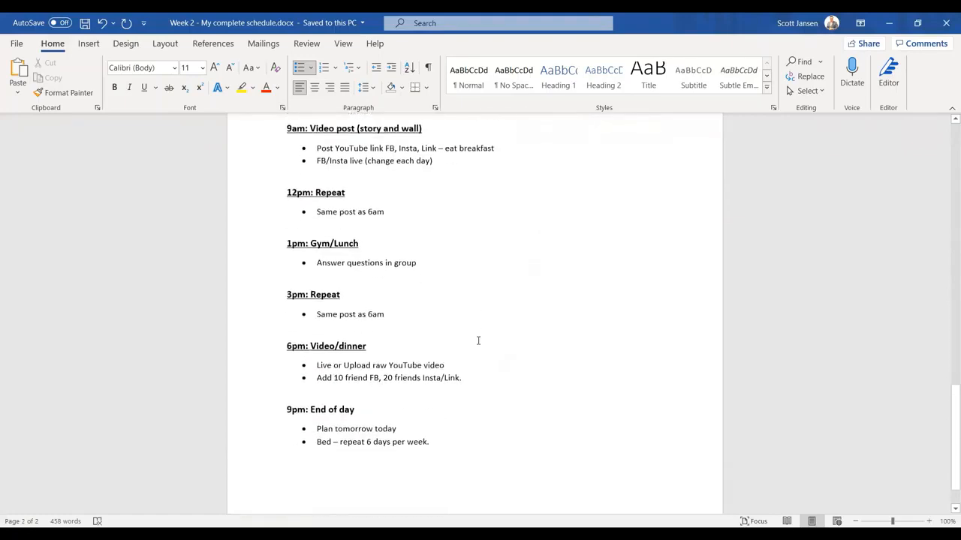
scroll("up", 3)
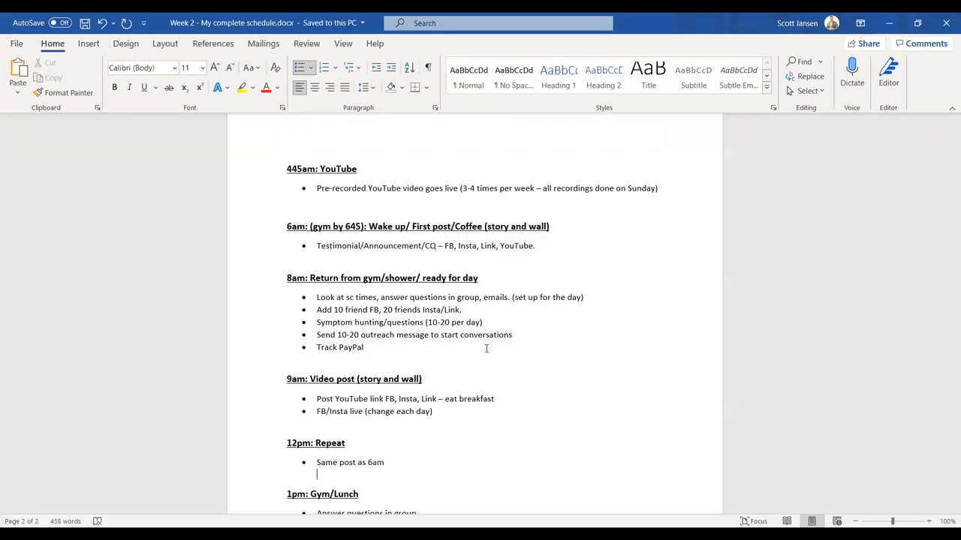
Scroll to the top of page 1 showing the ScottJansen intro and Key to success bullets
scroll("up", 3)
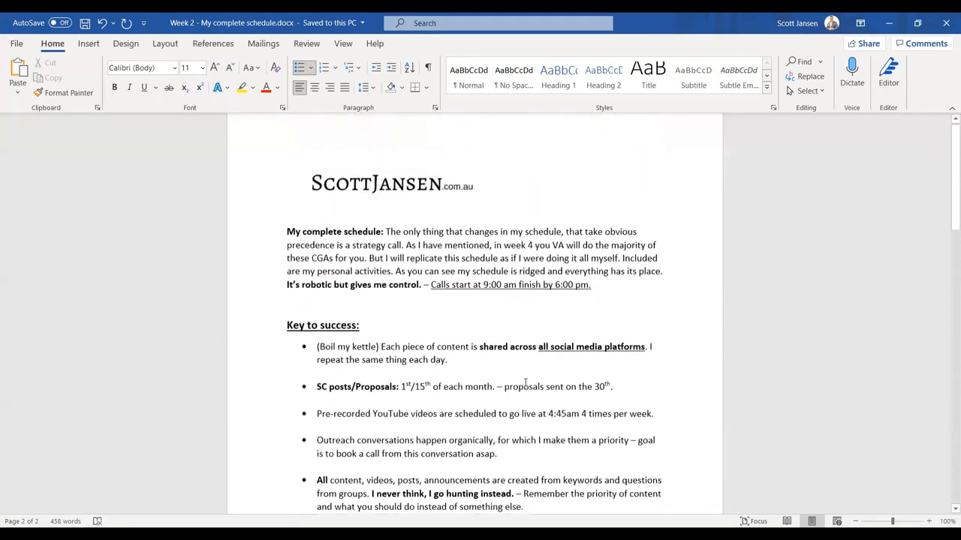
scroll("up", 3)
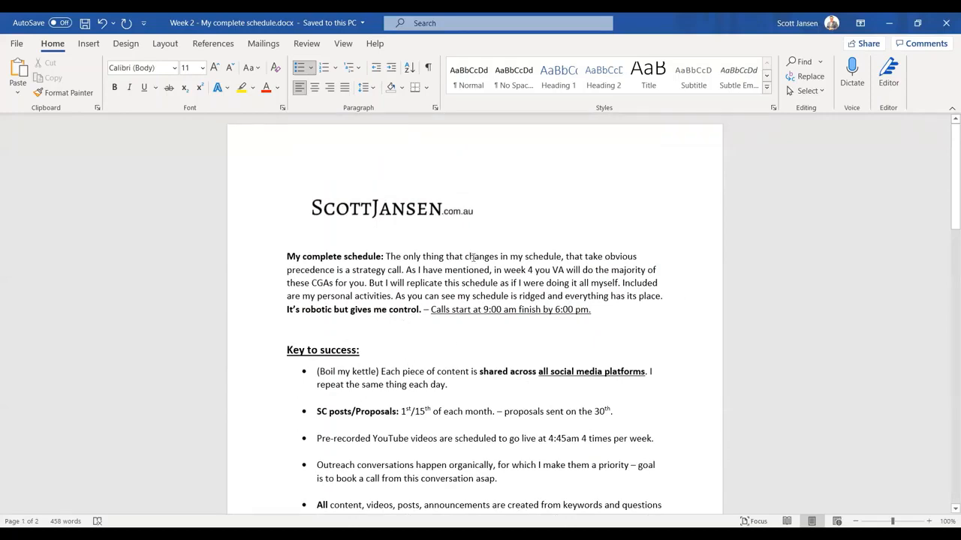
scroll("down", 3)
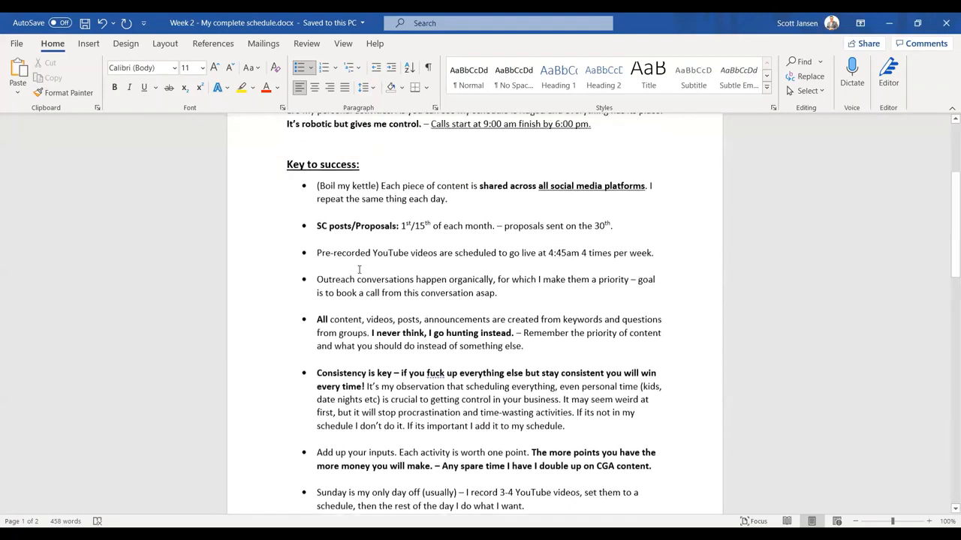
scroll("up", 3)
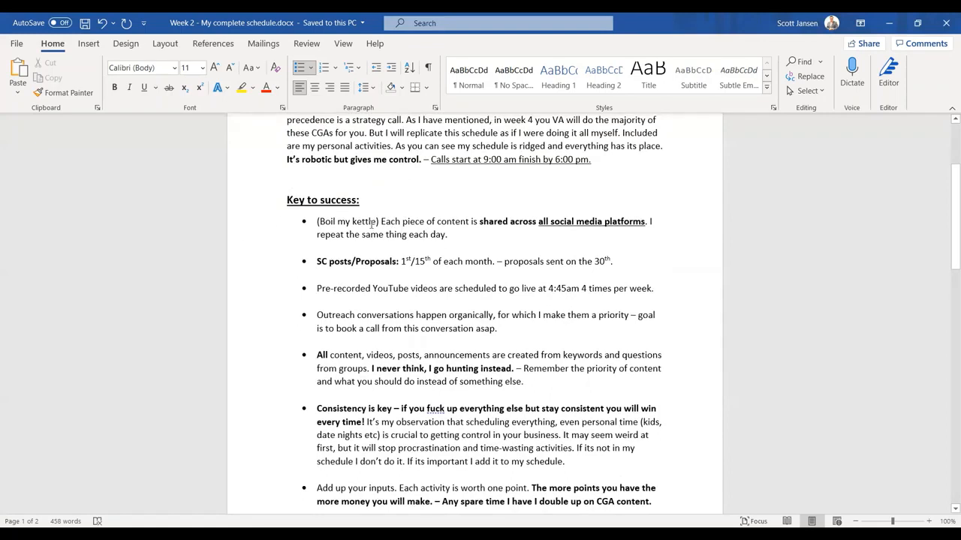
mouse_move(387, 233)
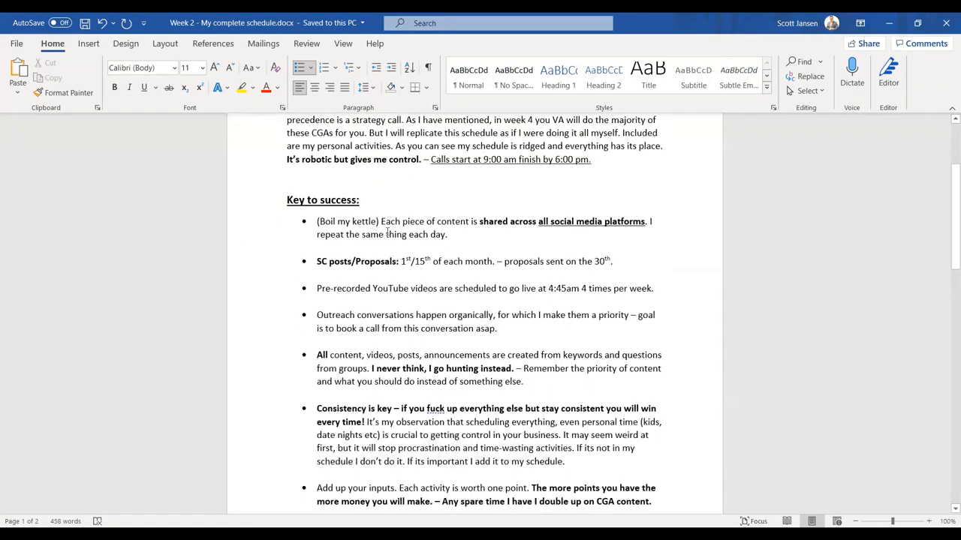